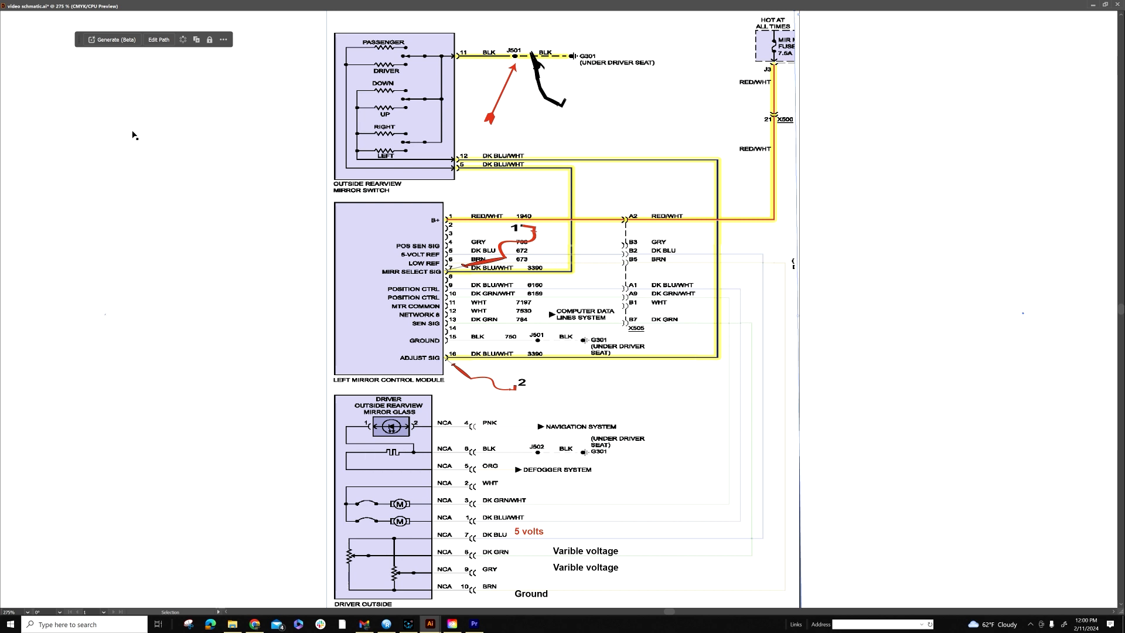
{"action": "mouse_move", "coordinate": [208, 246]}
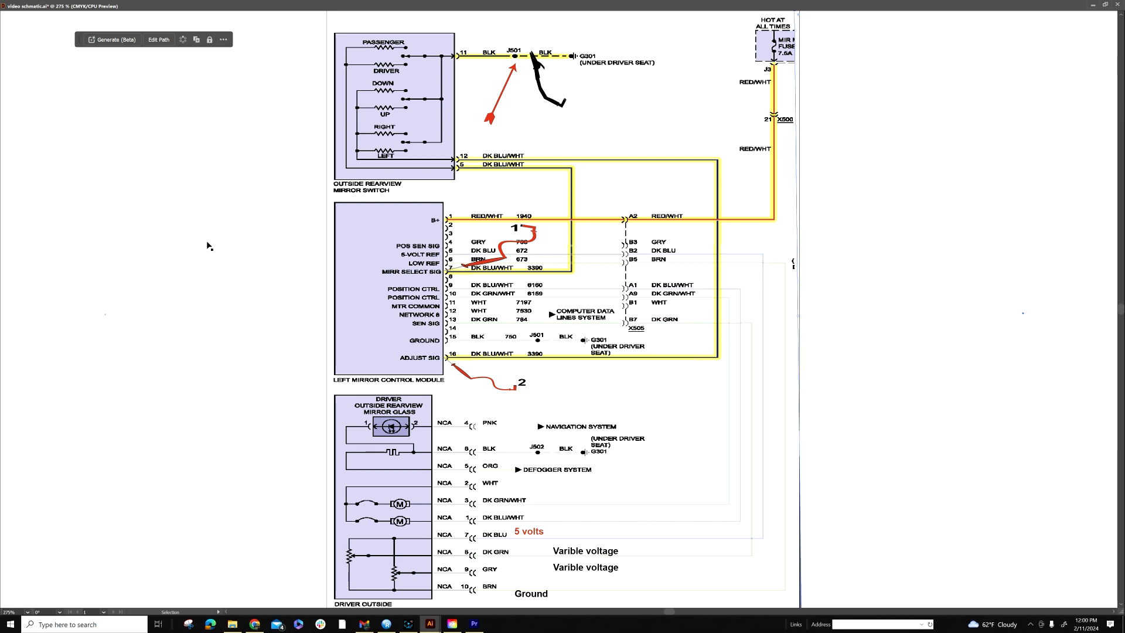
{"action": "mouse_move", "coordinate": [293, 218]}
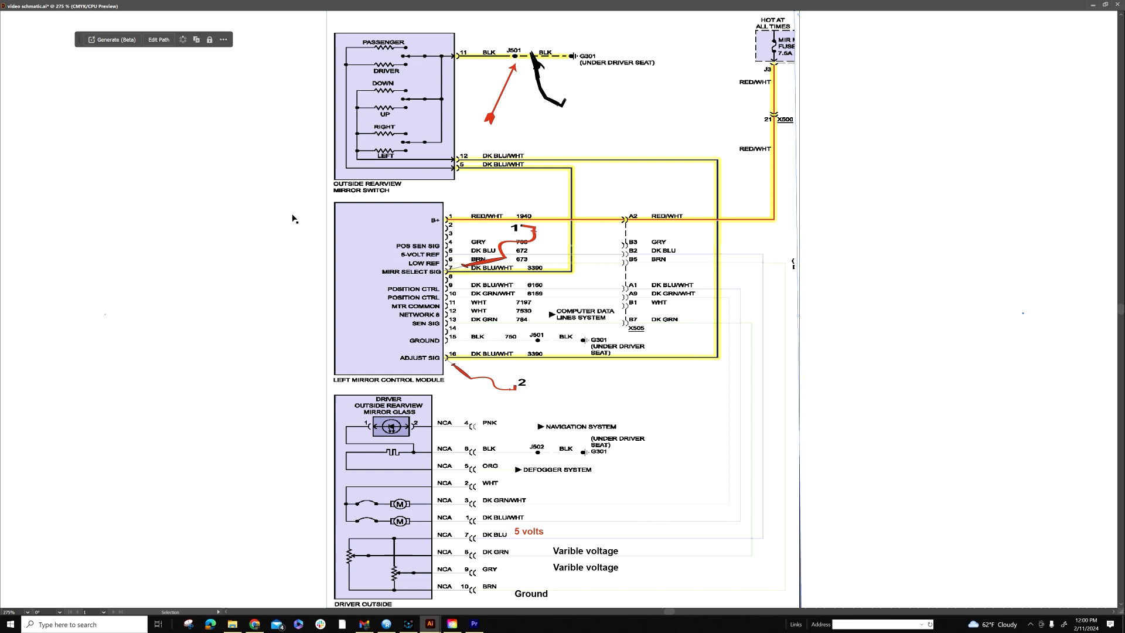
{"action": "mouse_move", "coordinate": [220, 138]}
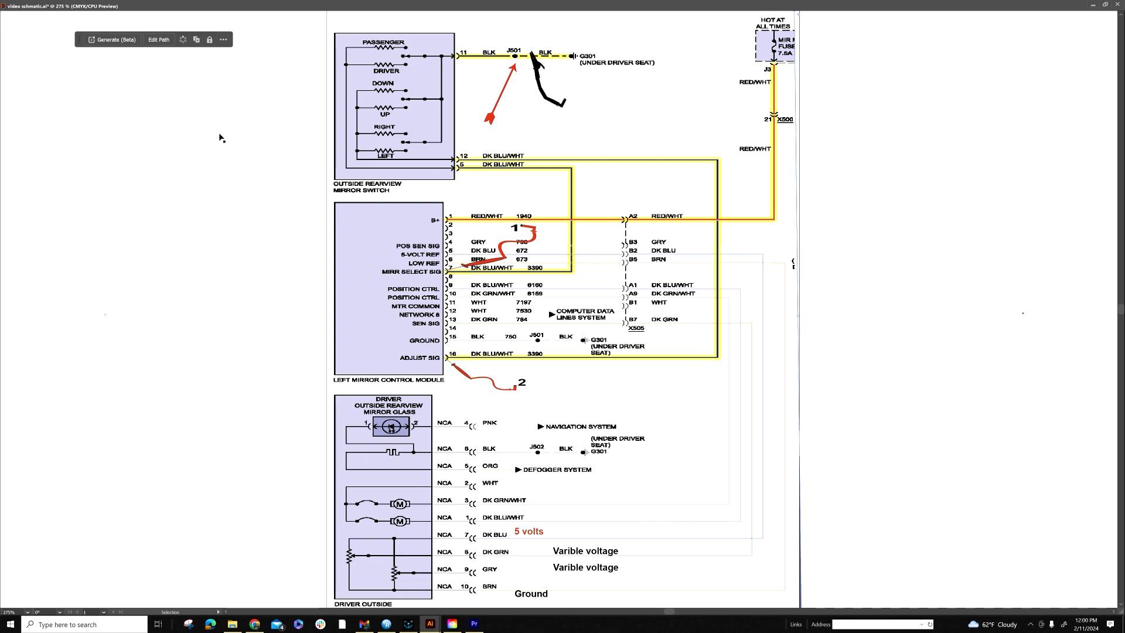
{"action": "mouse_move", "coordinate": [262, 232]}
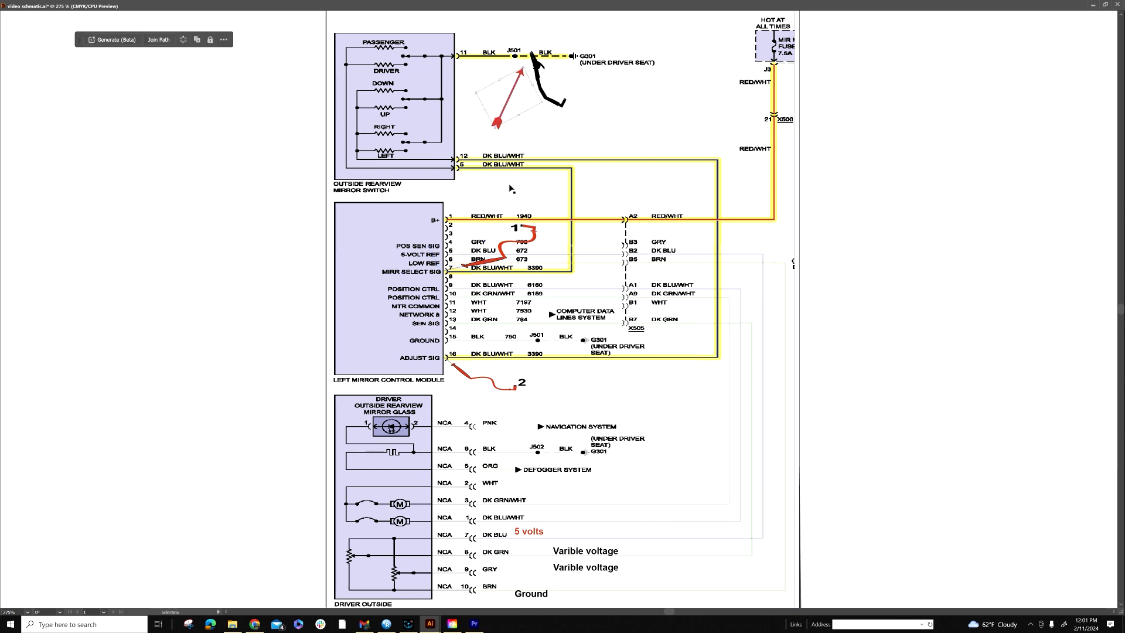
{"action": "mouse_move", "coordinate": [641, 79]}
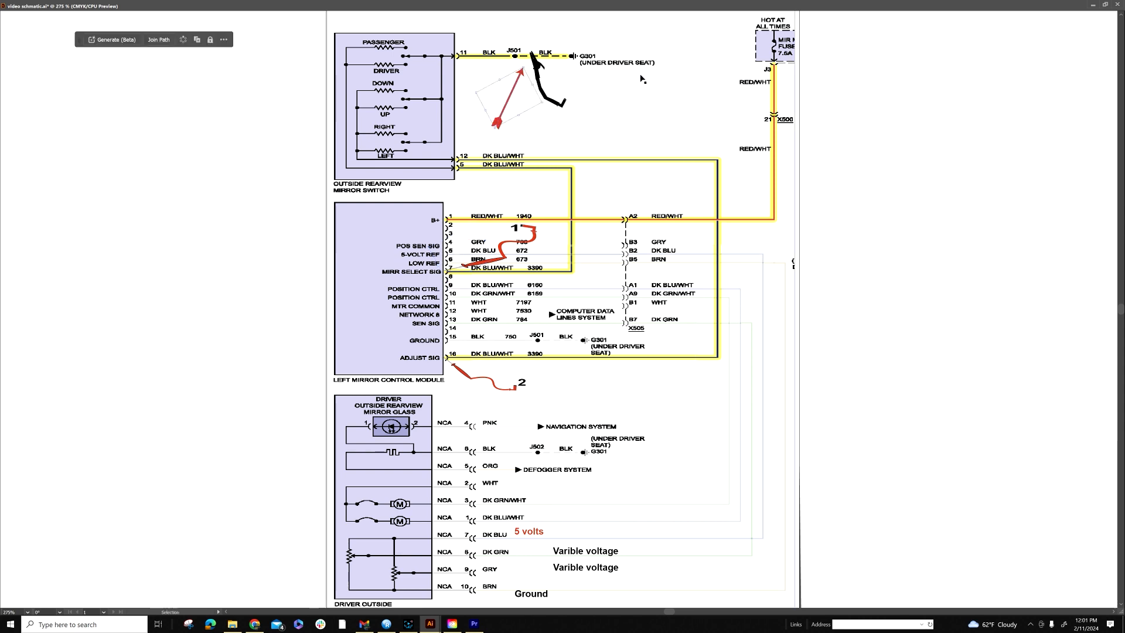
{"action": "mouse_move", "coordinate": [667, 106]}
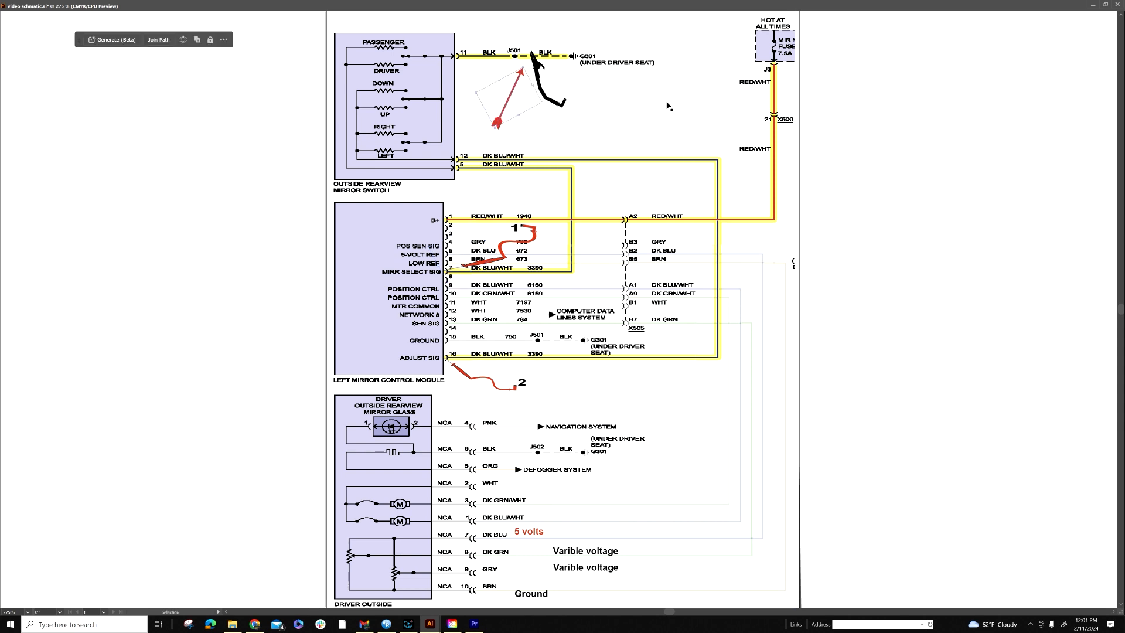
{"action": "mouse_move", "coordinate": [697, 84]}
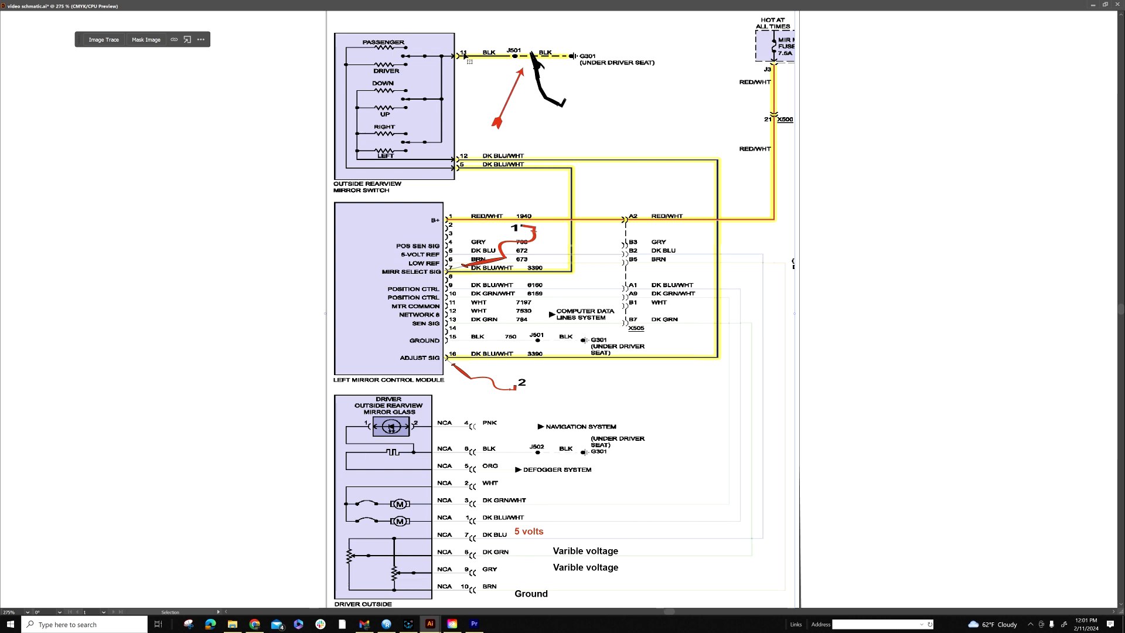
{"action": "mouse_move", "coordinate": [419, 63]}
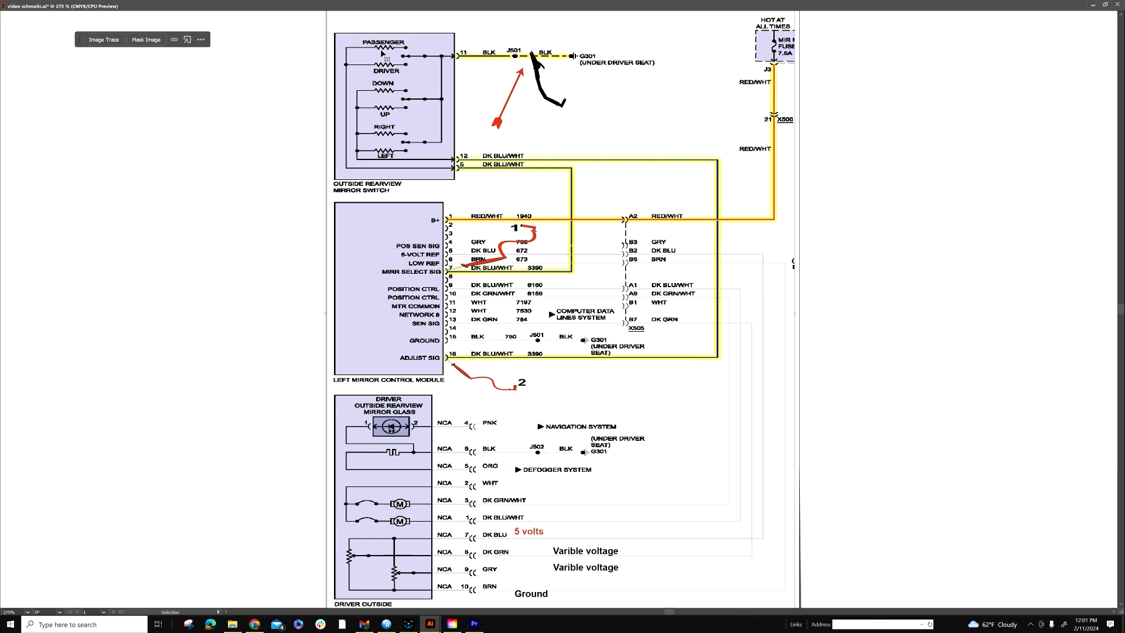
{"action": "mouse_move", "coordinate": [387, 293]}
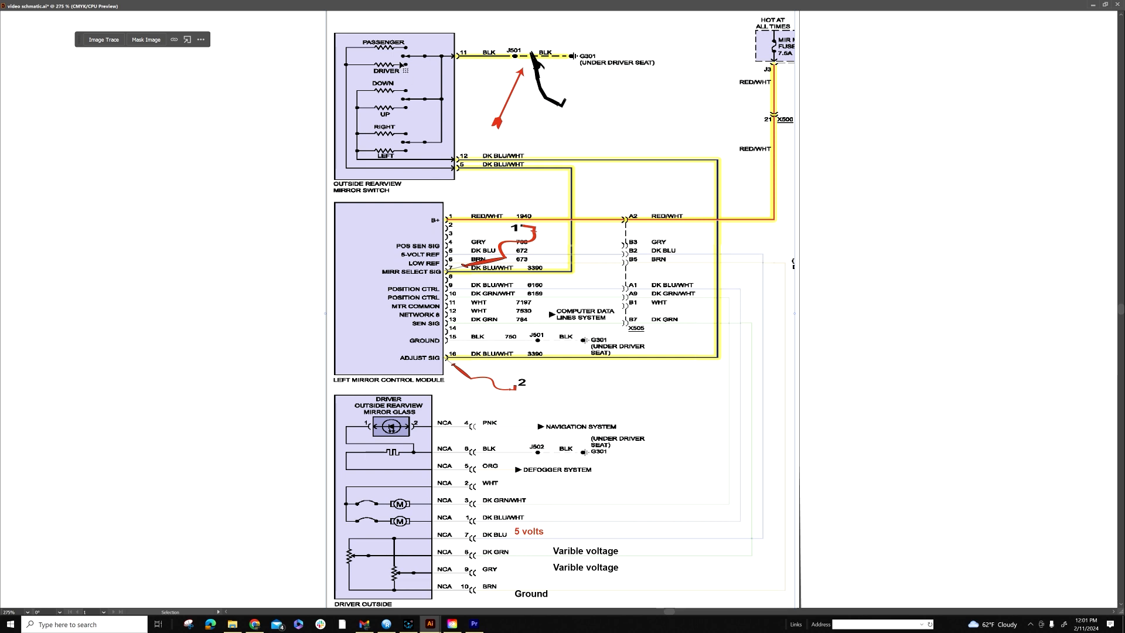
{"action": "mouse_move", "coordinate": [405, 170]}
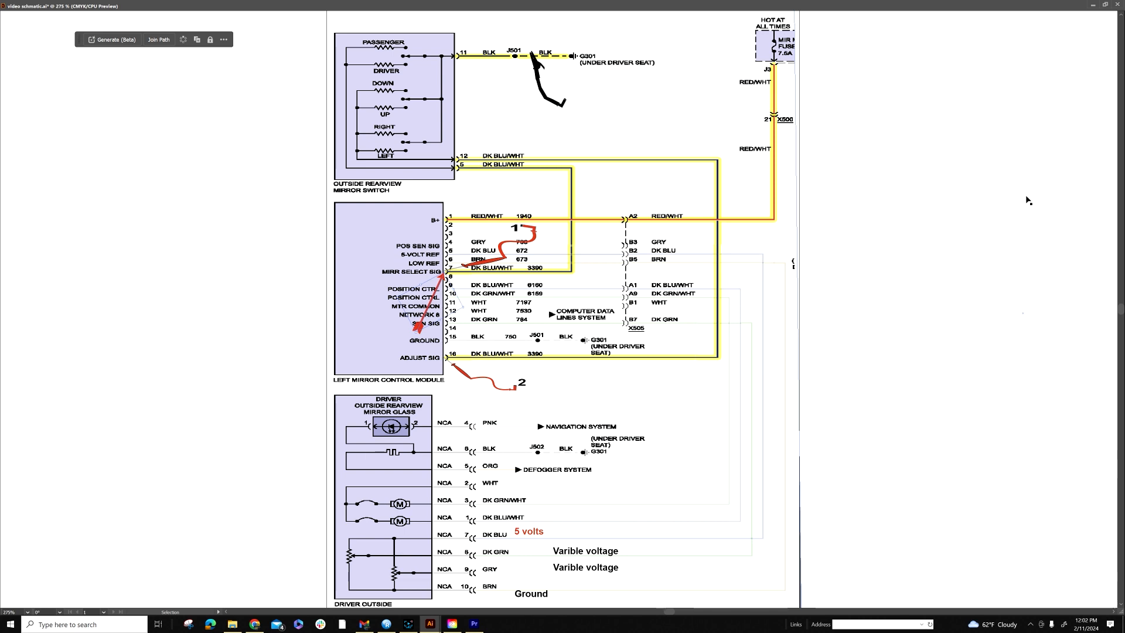
{"action": "mouse_move", "coordinate": [609, 50]}
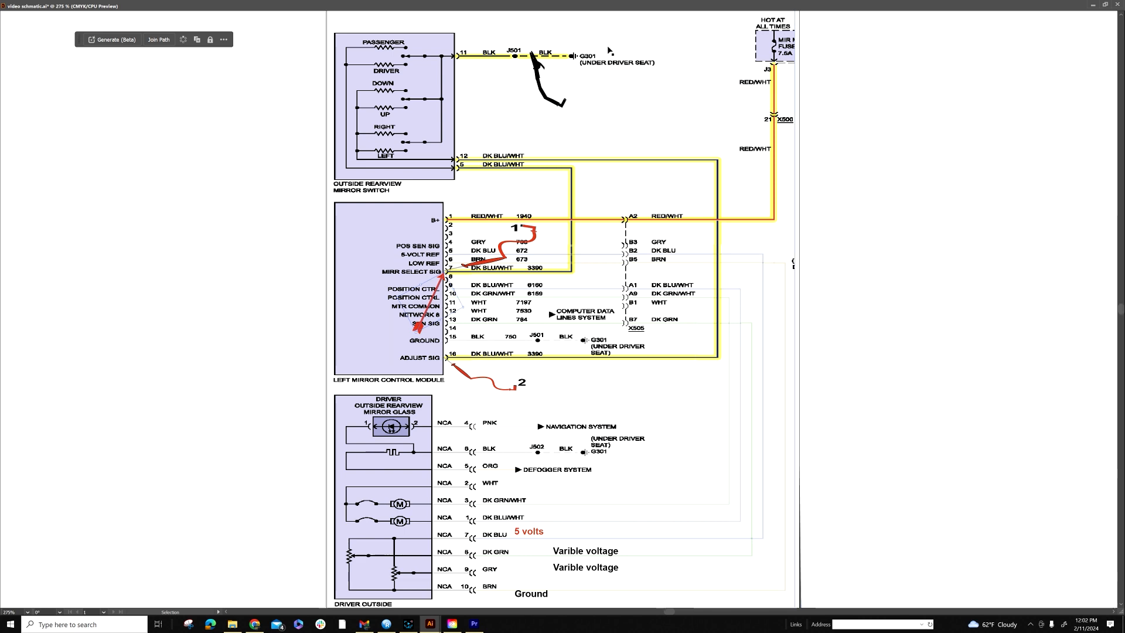
{"action": "mouse_move", "coordinate": [617, 76]}
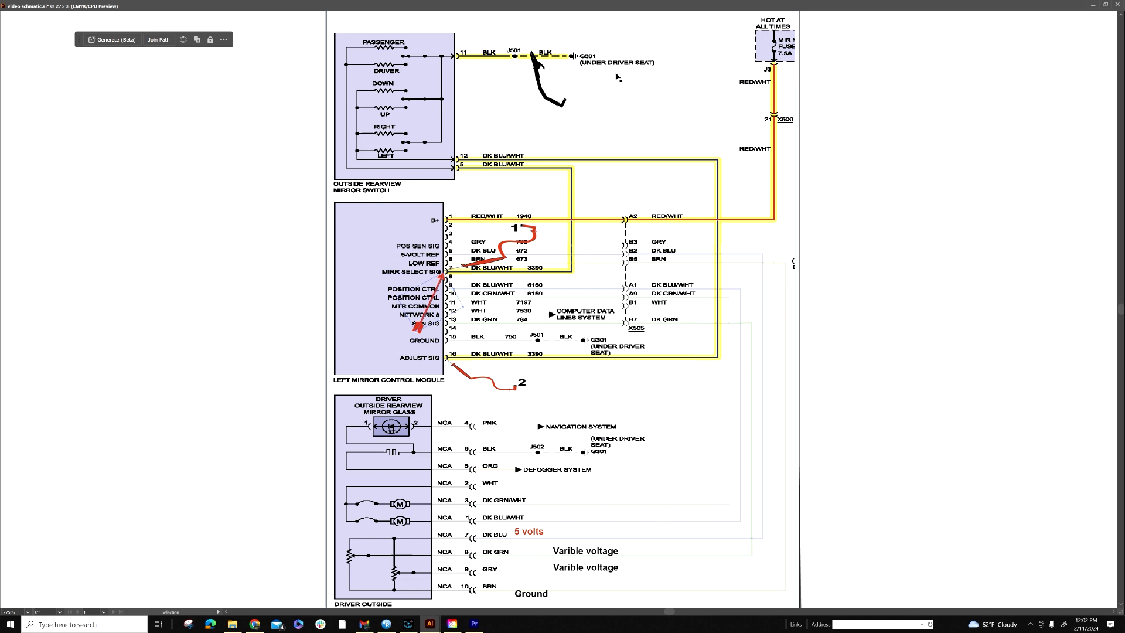
{"action": "mouse_move", "coordinate": [636, 84]}
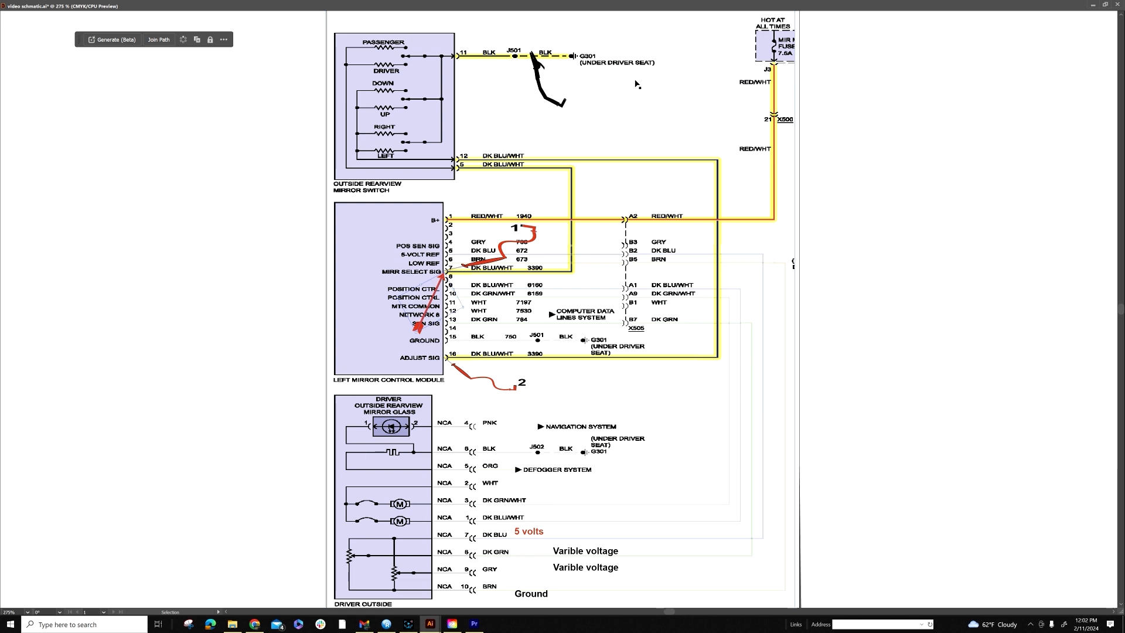
{"action": "mouse_move", "coordinate": [476, 145]}
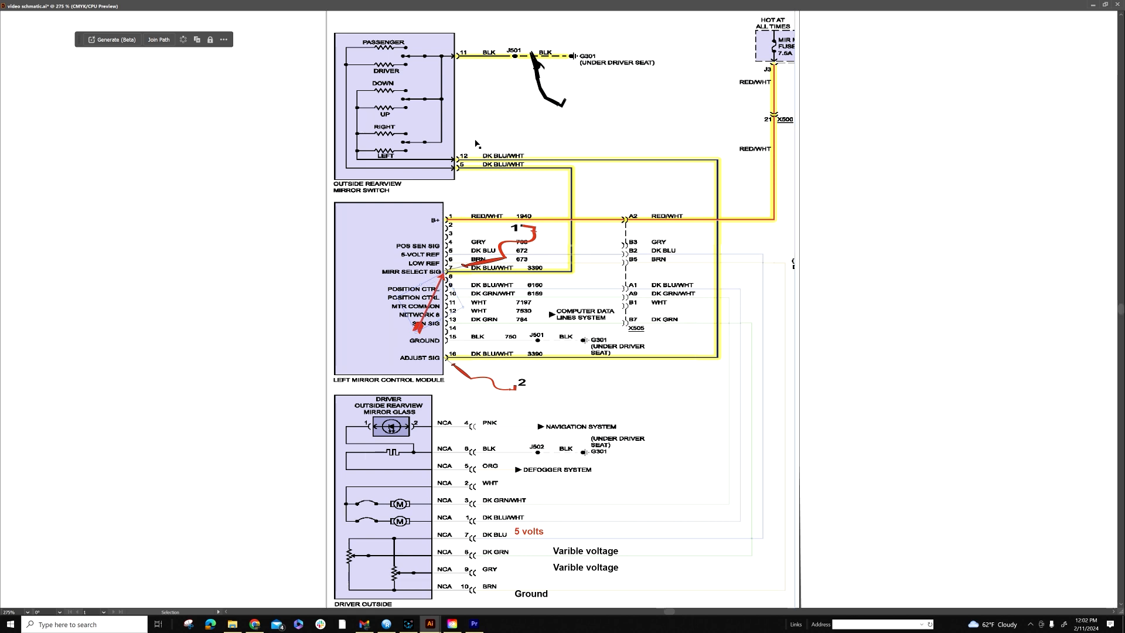
{"action": "mouse_move", "coordinate": [402, 97]}
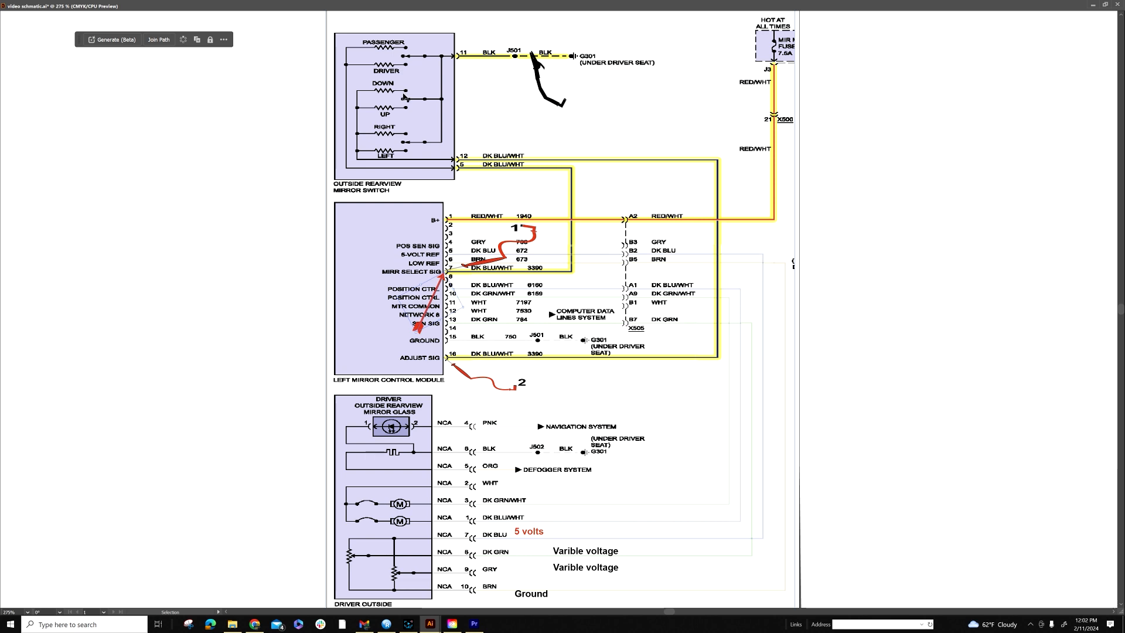
{"action": "mouse_move", "coordinate": [428, 98]}
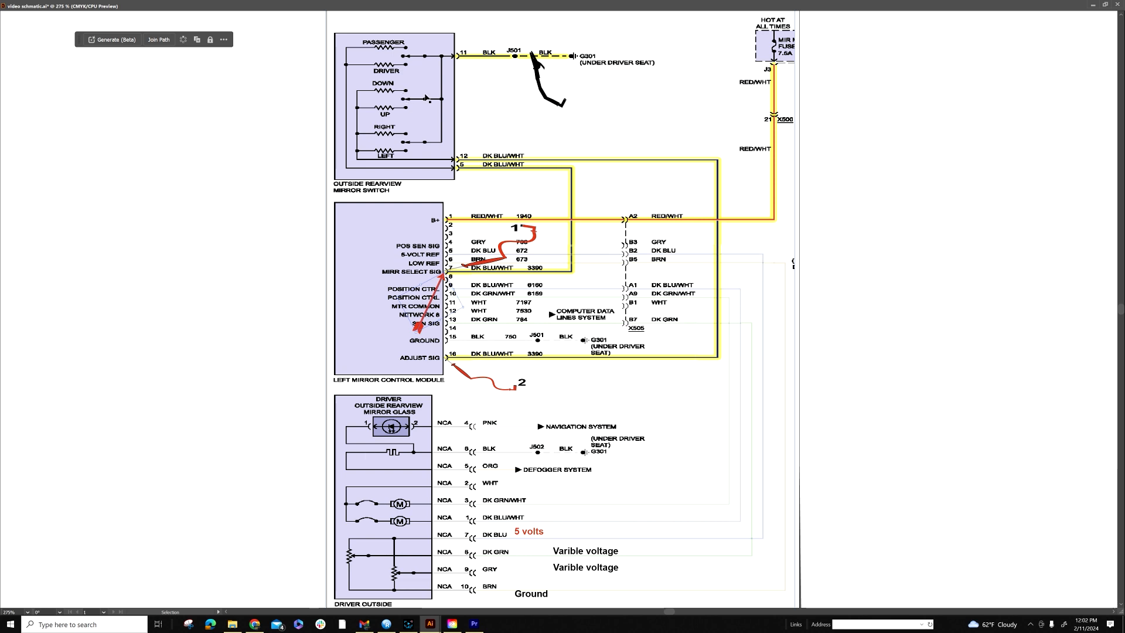
{"action": "mouse_move", "coordinate": [412, 105]}
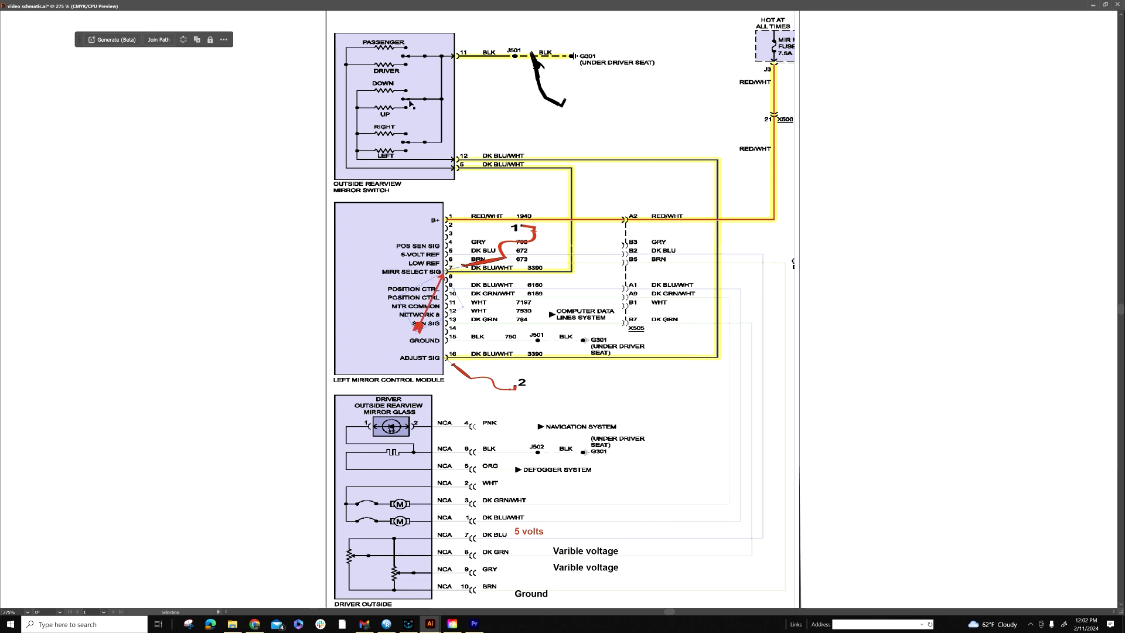
{"action": "mouse_move", "coordinate": [438, 173]}
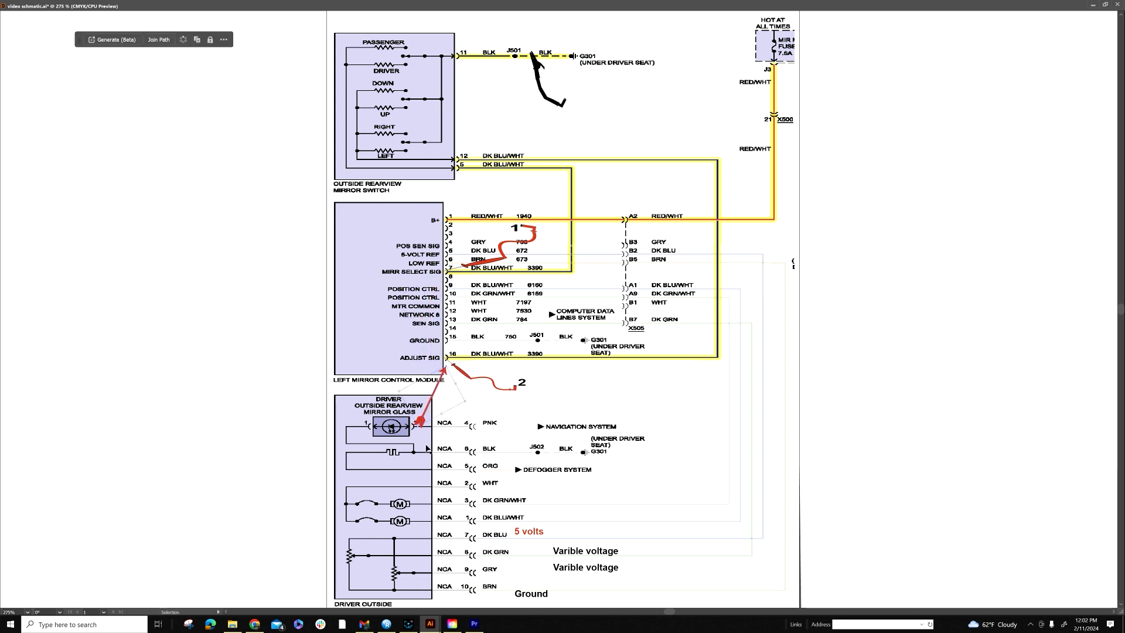
{"action": "mouse_move", "coordinate": [638, 376]}
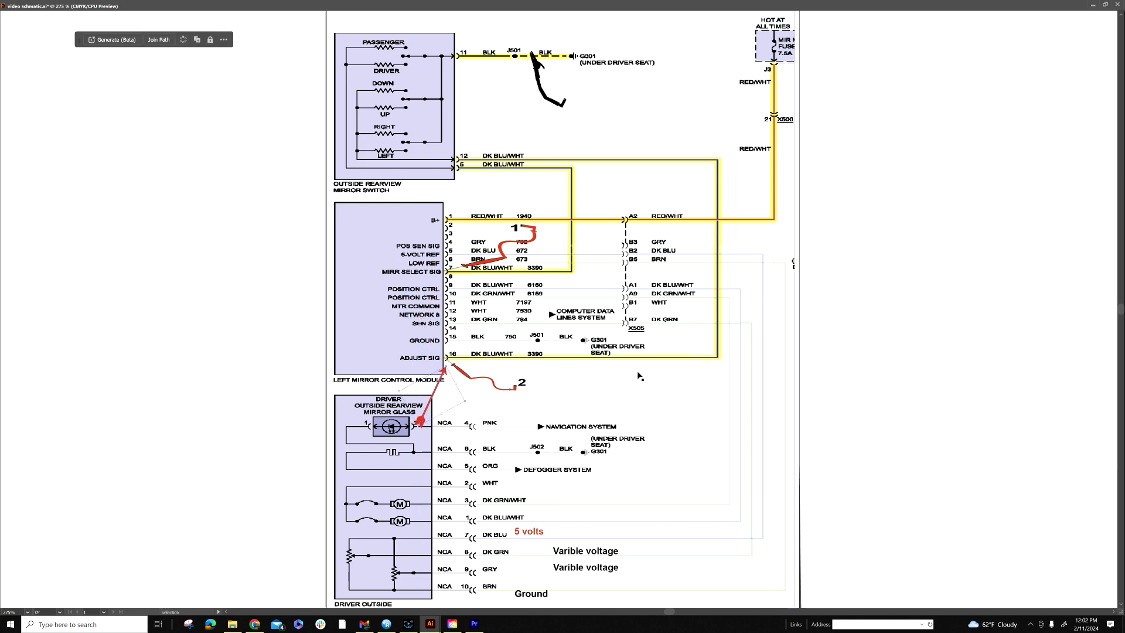
{"action": "mouse_move", "coordinate": [498, 129]}
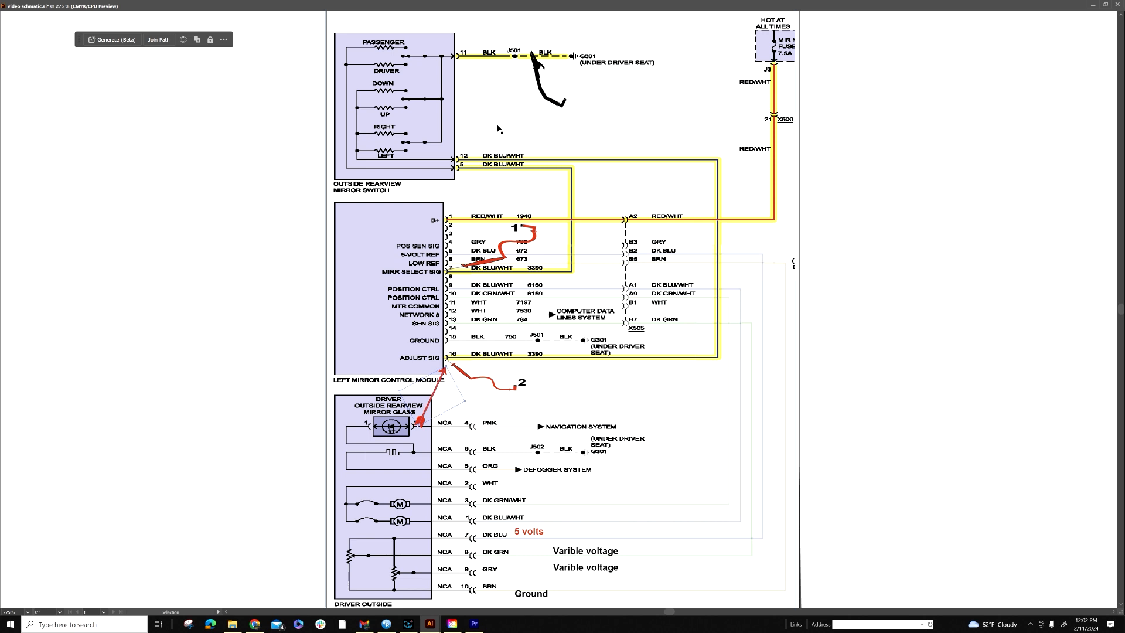
{"action": "mouse_move", "coordinate": [851, 350]}
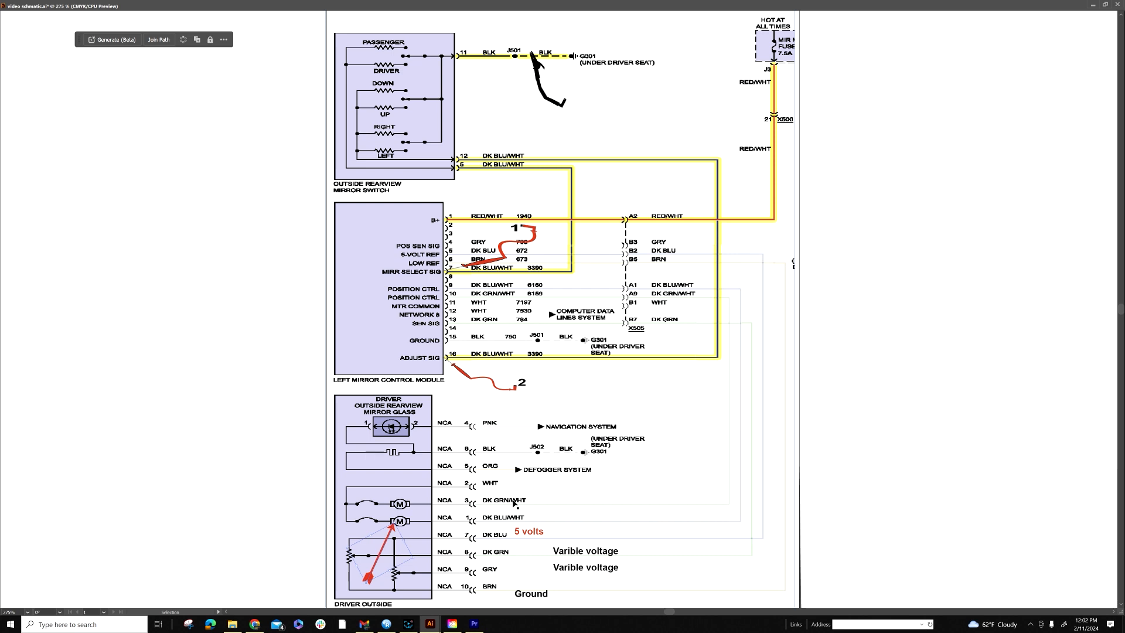
{"action": "mouse_move", "coordinate": [451, 537]}
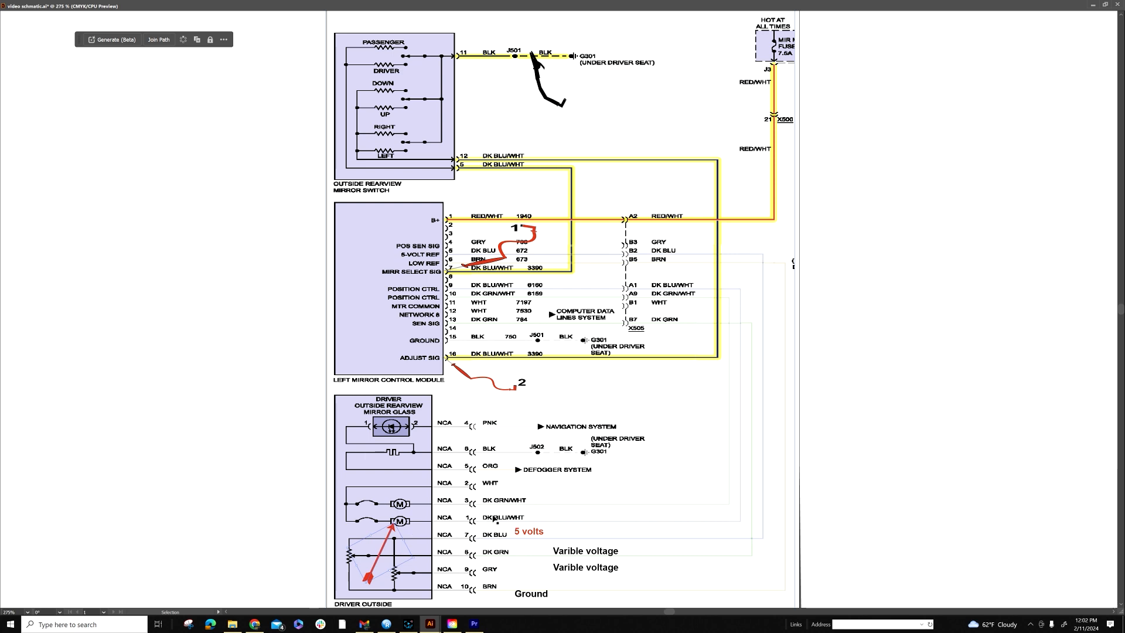
{"action": "mouse_move", "coordinate": [517, 537]}
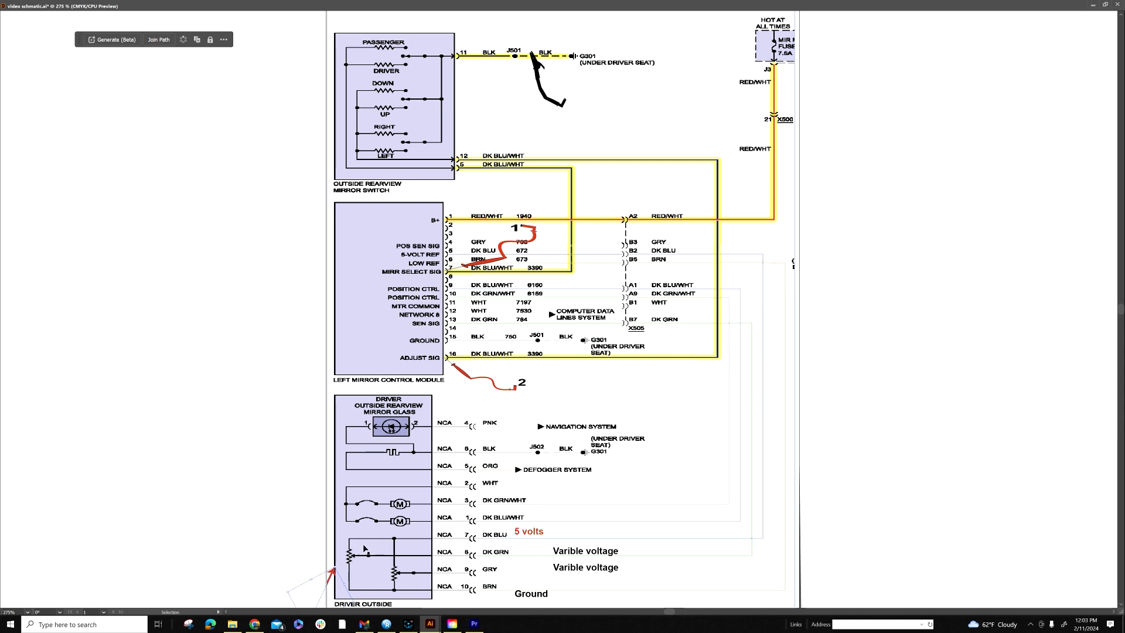
{"action": "mouse_move", "coordinate": [351, 570]}
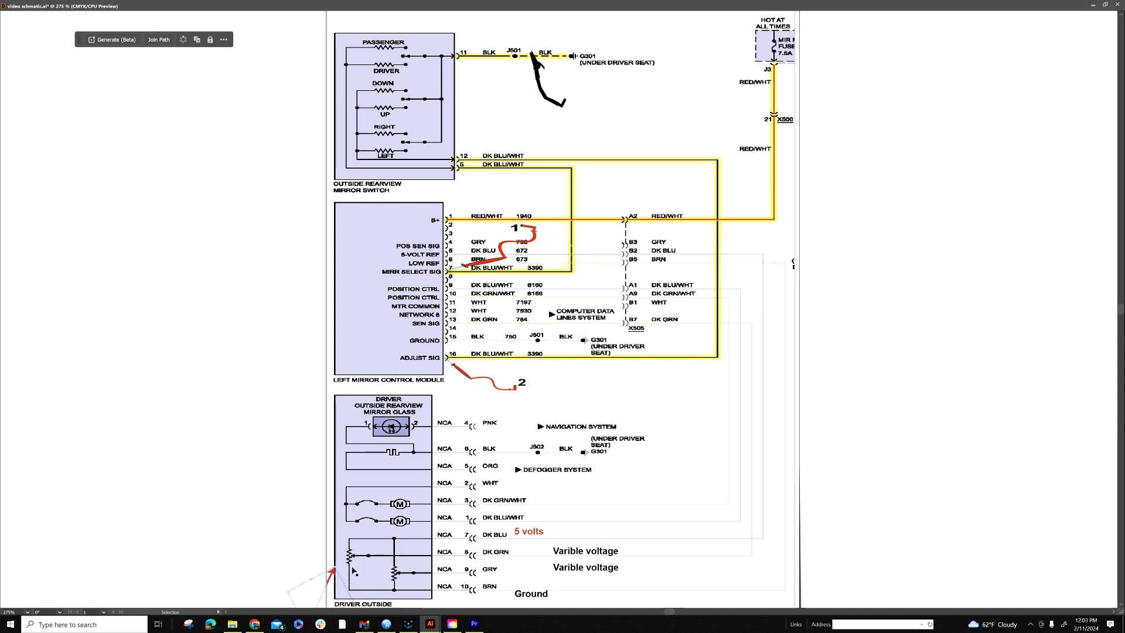
{"action": "mouse_move", "coordinate": [581, 566]}
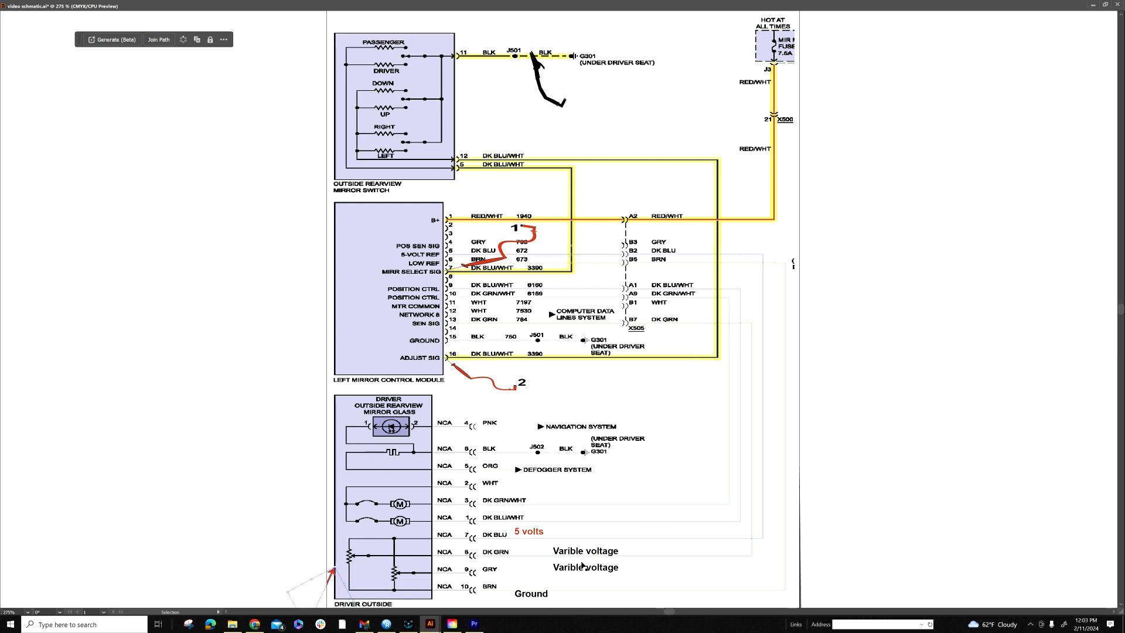
{"action": "mouse_move", "coordinate": [541, 596]}
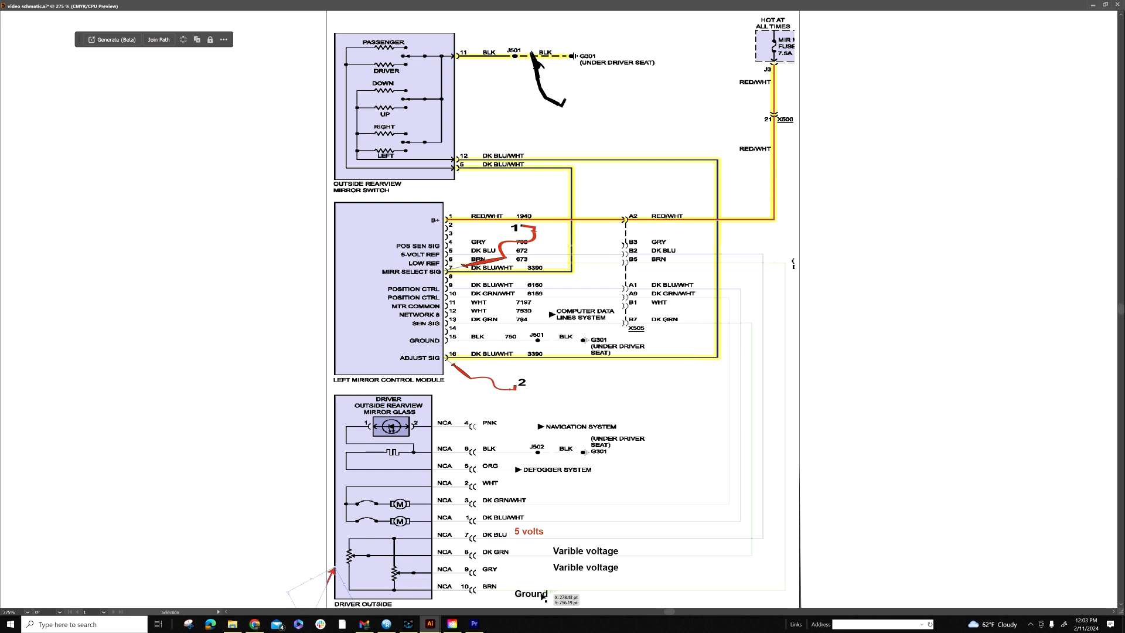
{"action": "mouse_move", "coordinate": [544, 598]}
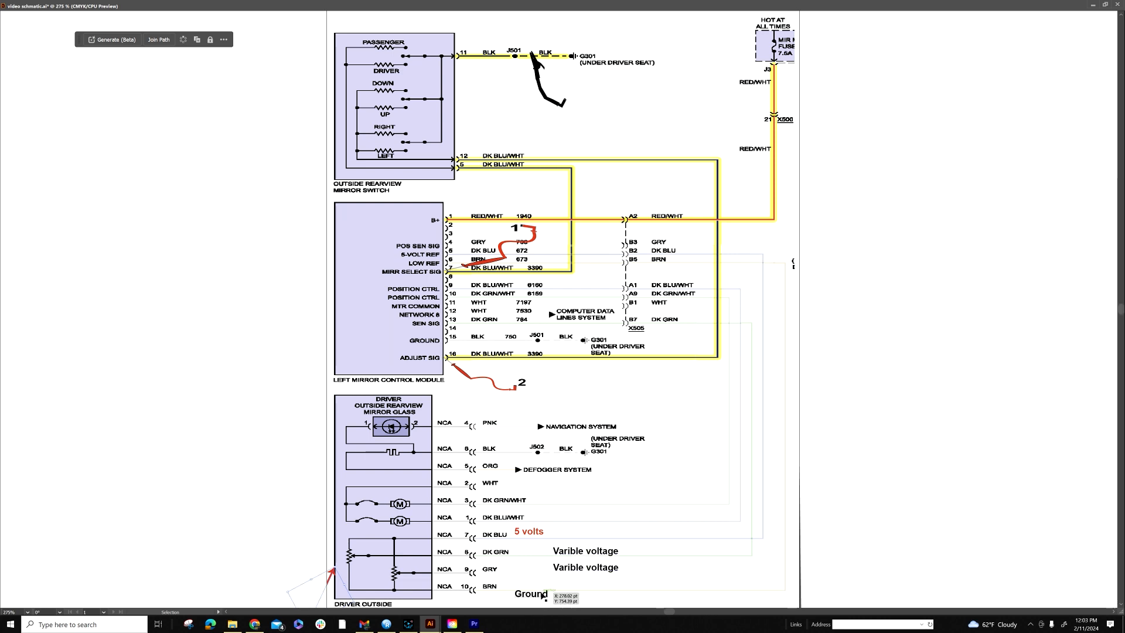
{"action": "mouse_move", "coordinate": [257, 281]}
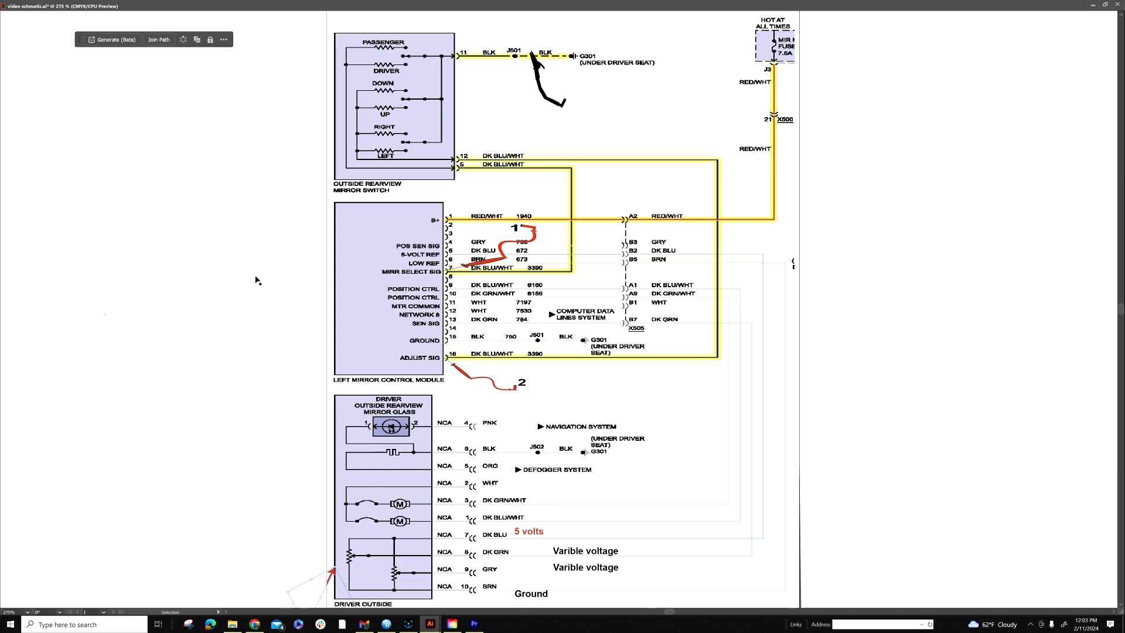
{"action": "mouse_move", "coordinate": [286, 249]}
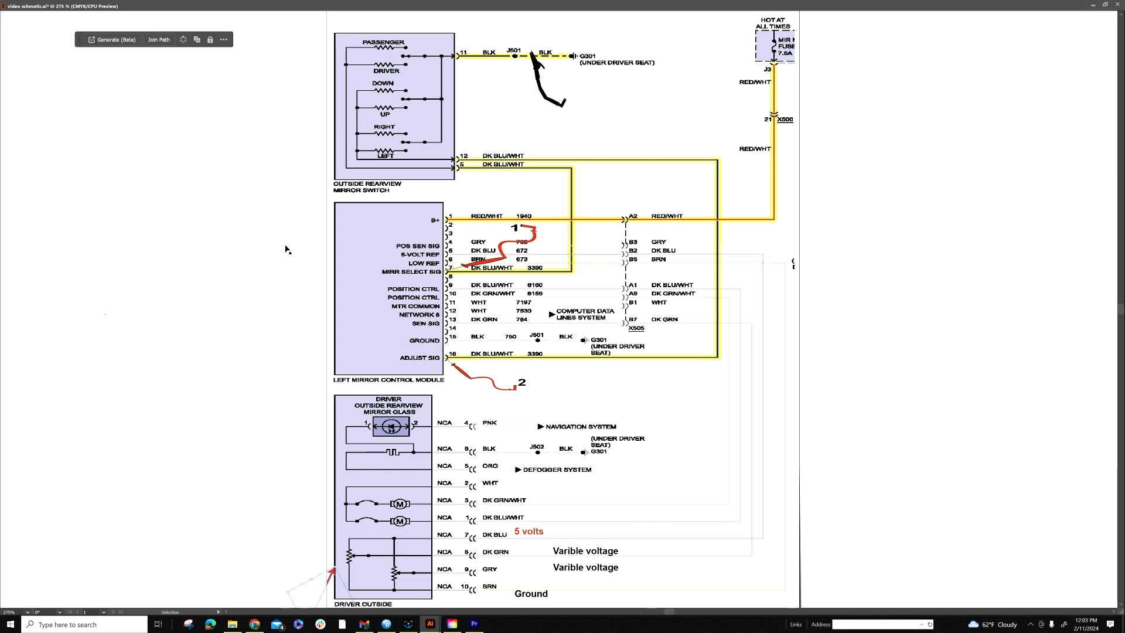
{"action": "mouse_move", "coordinate": [421, 234]}
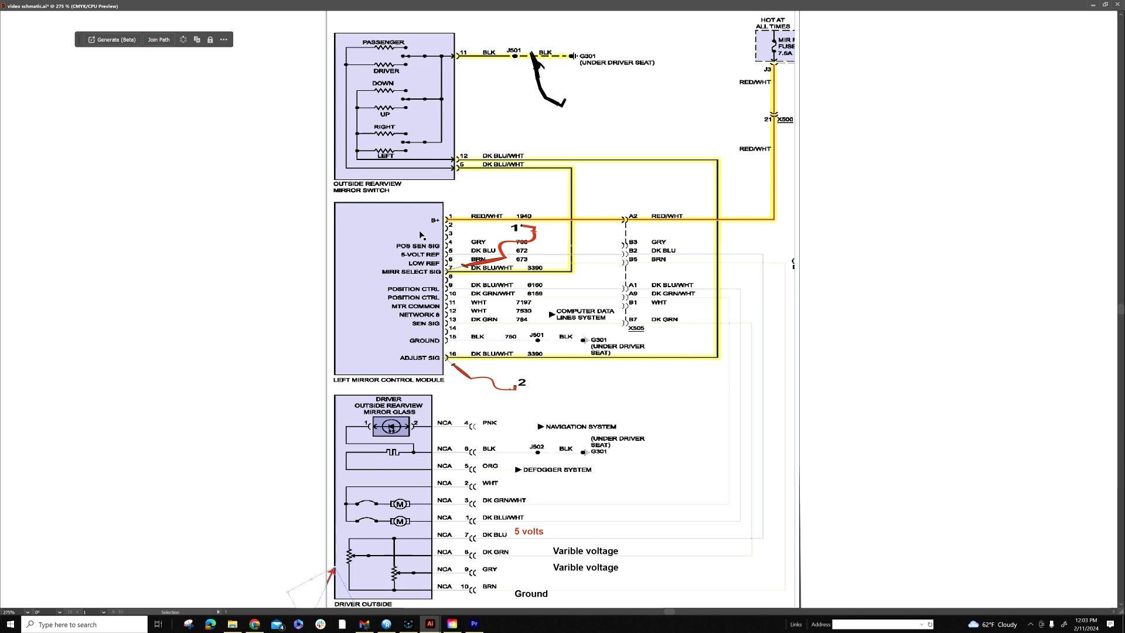
{"action": "mouse_move", "coordinate": [410, 490]}
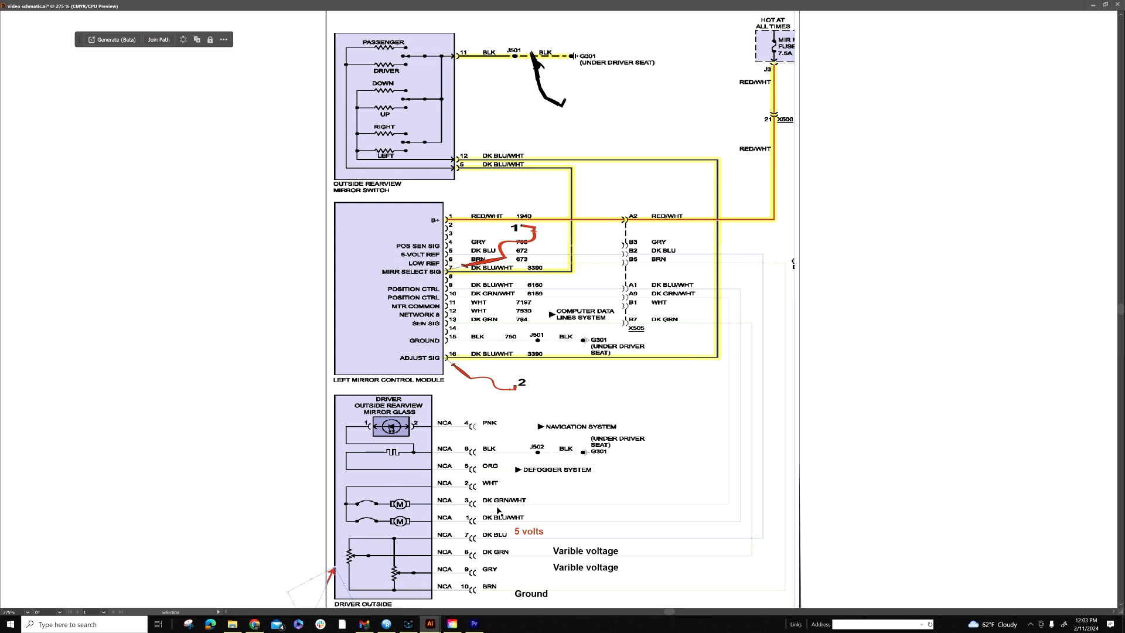
{"action": "mouse_move", "coordinate": [502, 542]}
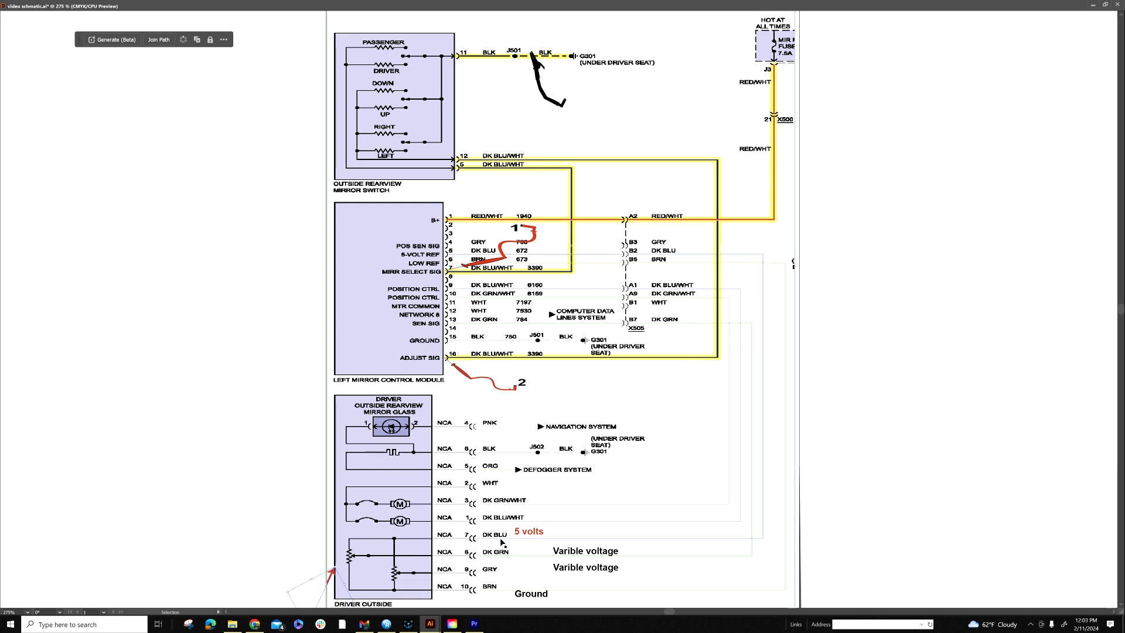
{"action": "mouse_move", "coordinate": [541, 567]}
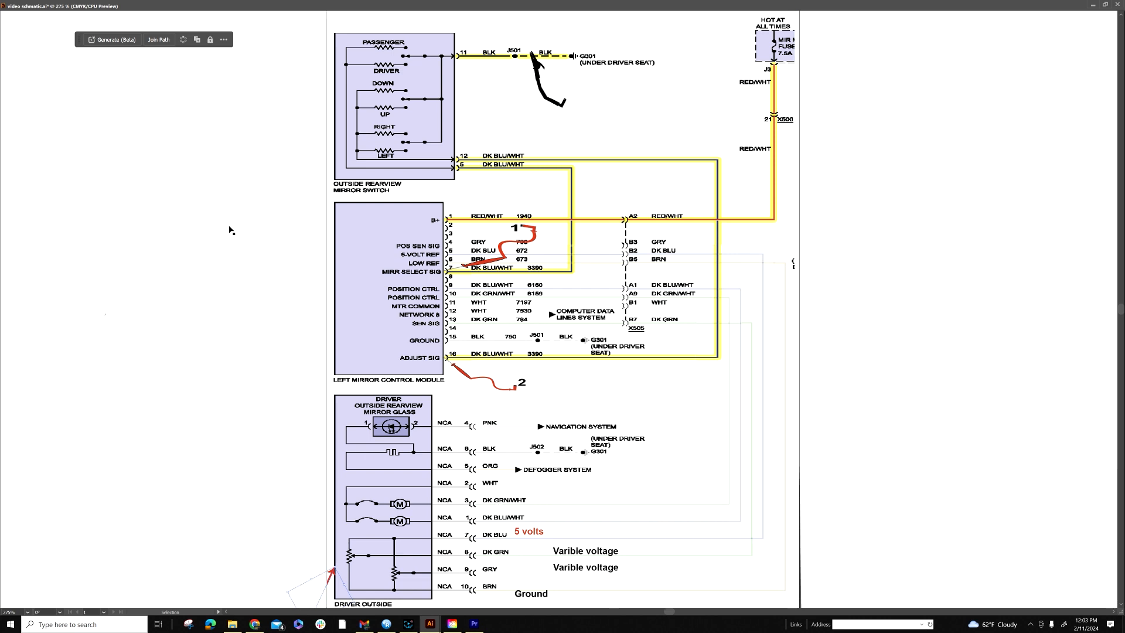
{"action": "mouse_move", "coordinate": [218, 181]}
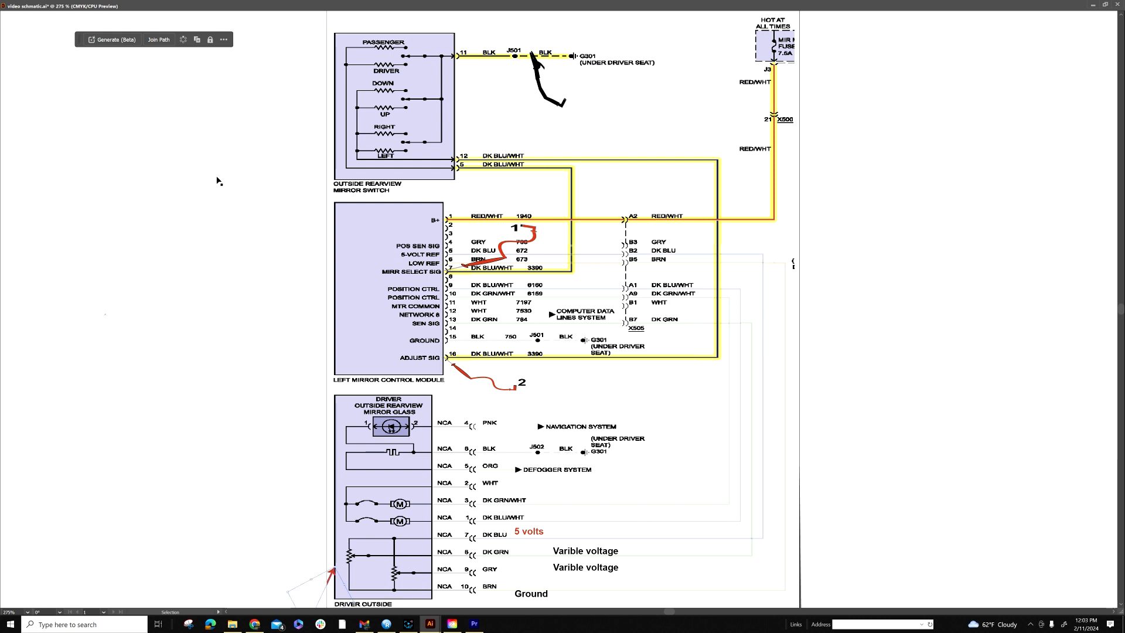
{"action": "mouse_move", "coordinate": [224, 478]}
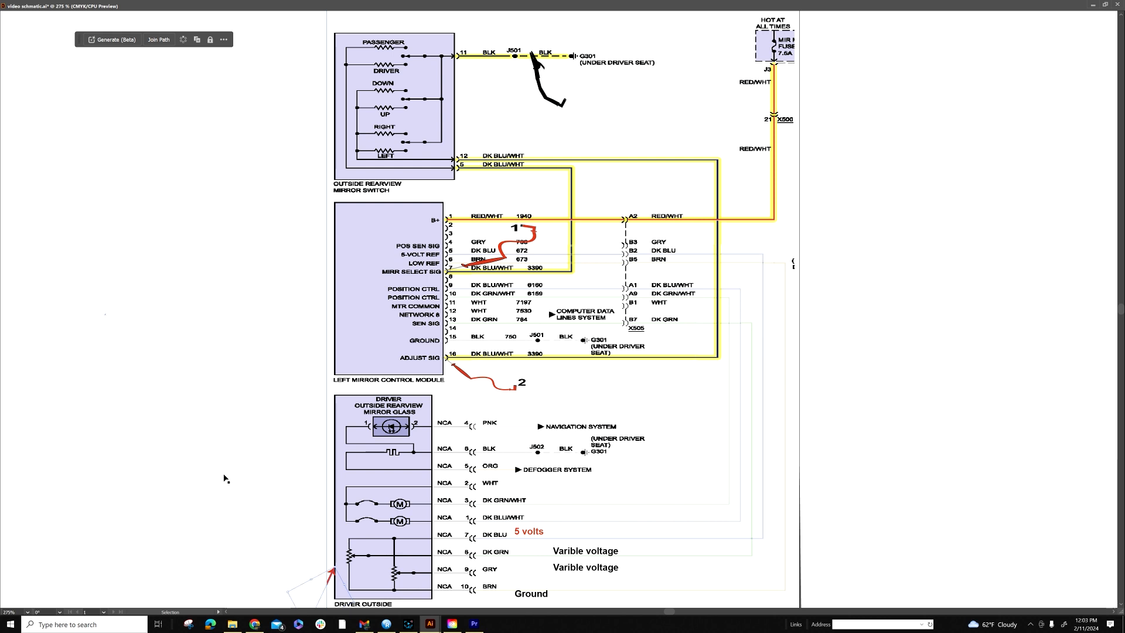
{"action": "mouse_move", "coordinate": [108, 281]}
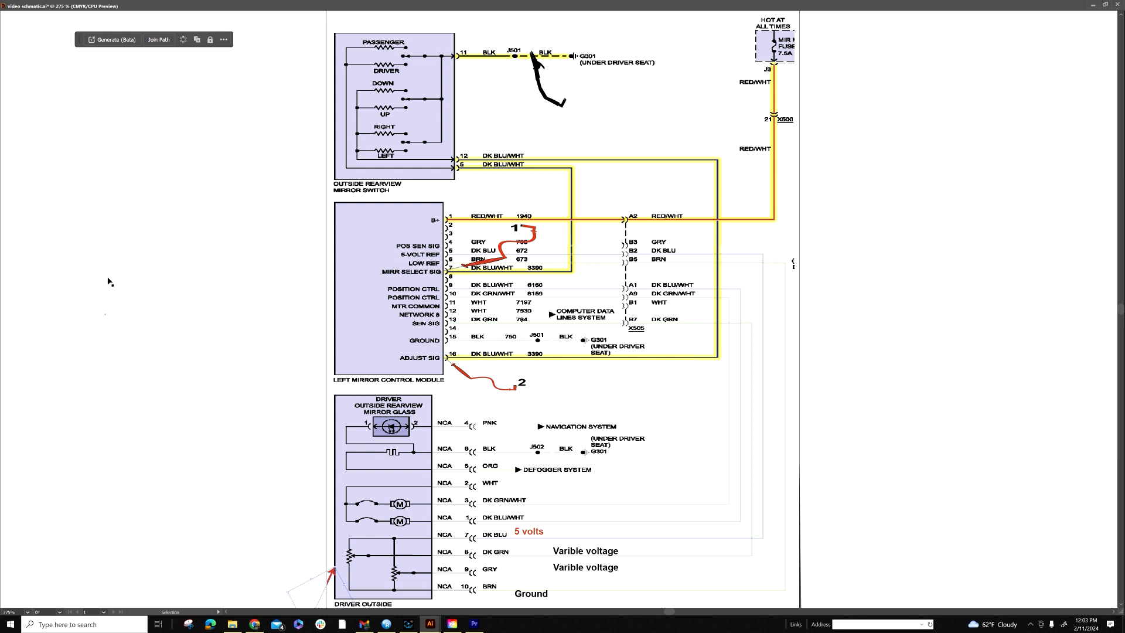
{"action": "mouse_move", "coordinate": [240, 298]}
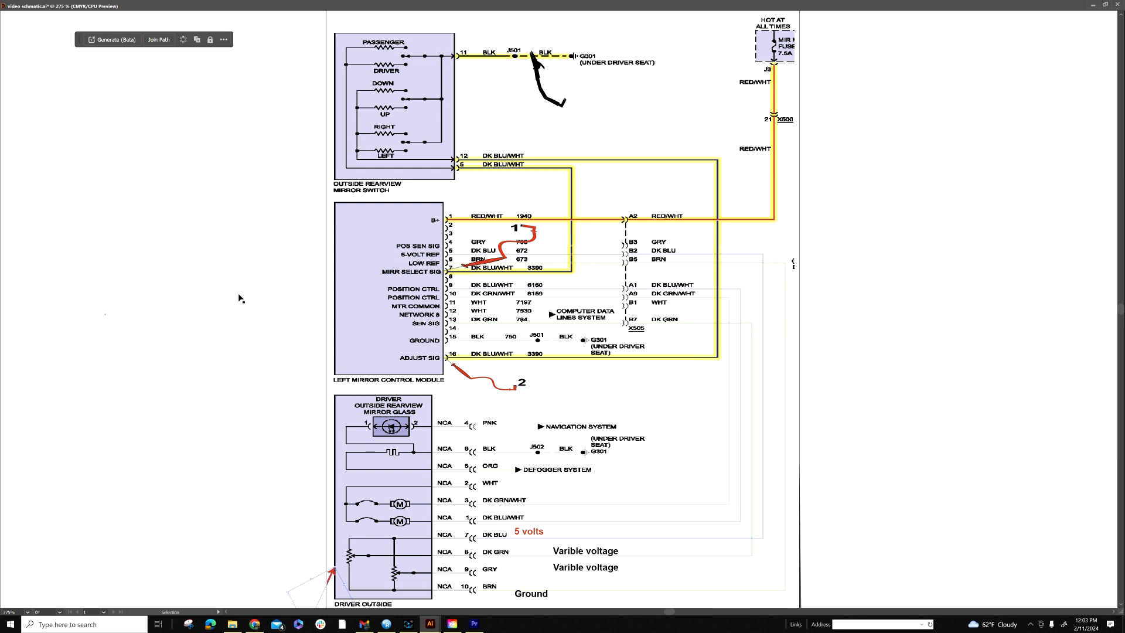
{"action": "mouse_move", "coordinate": [90, 354]}
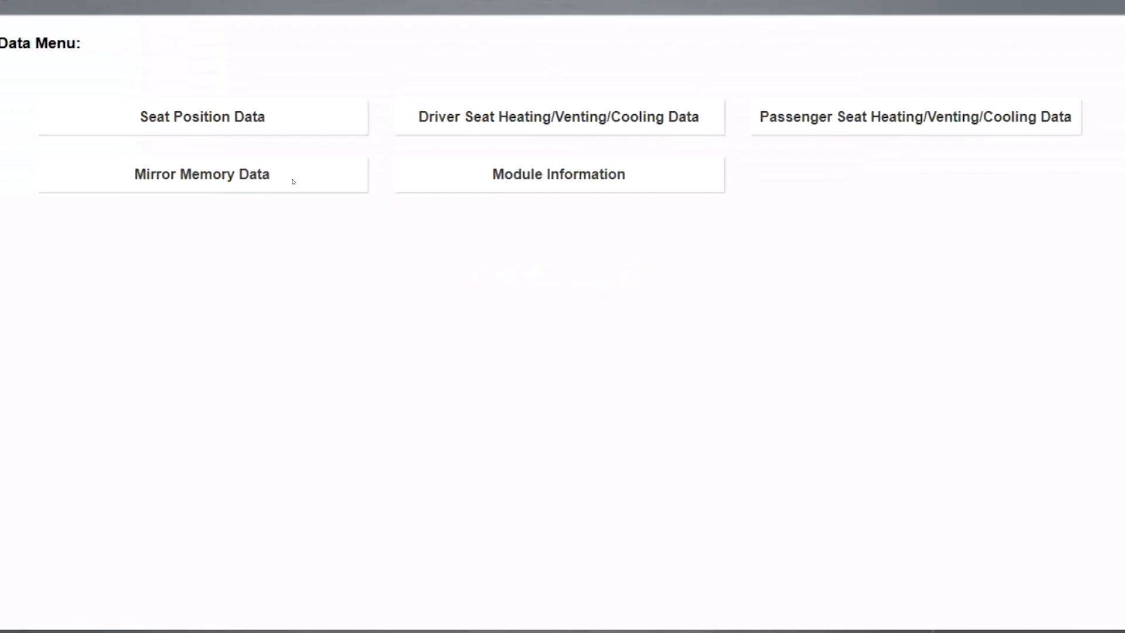
- Show the Mirror Memory Data list, then bring up the scope with 40 Ohms–4 MOhms scale choices
{"action": "left_click", "coordinate": [202, 174]}
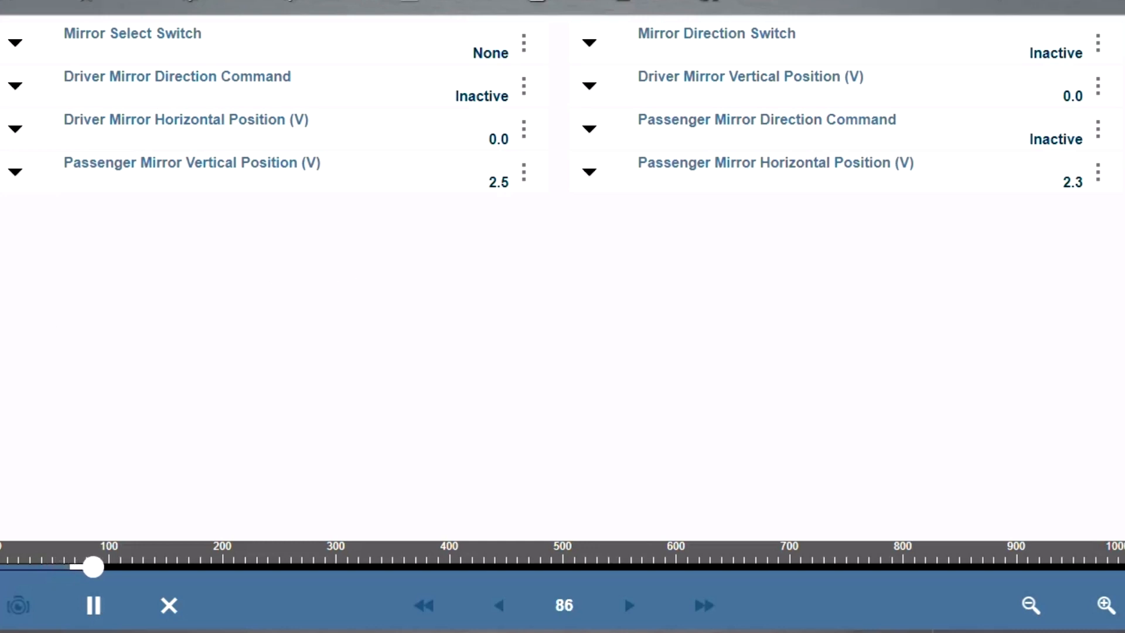
{"action": "left_click", "coordinate": [629, 605]}
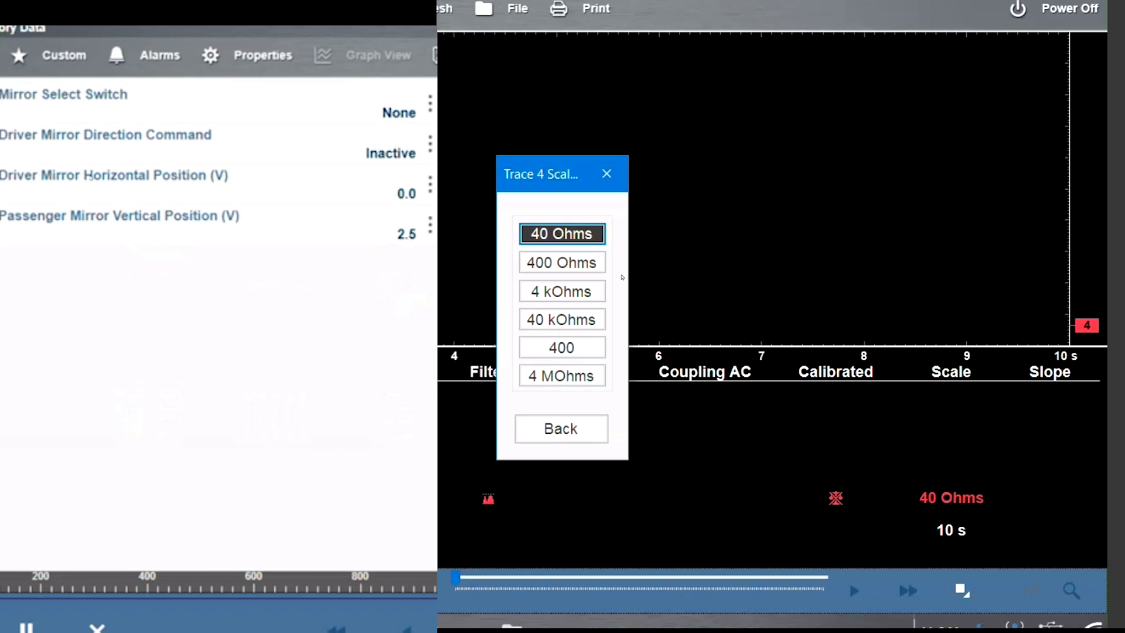
- Step the trace 4 range through 400 Ohms and 4 kOhms to 4 MOhms, then start full-screen capture
{"action": "left_click", "coordinate": [561, 262]}
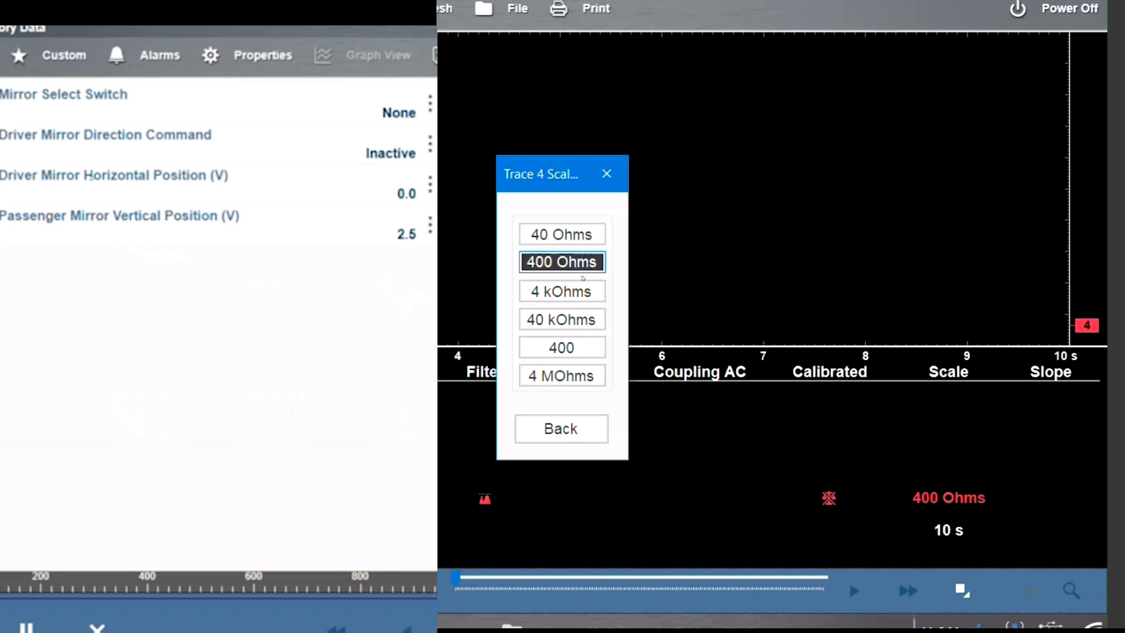
{"action": "left_click", "coordinate": [561, 291]}
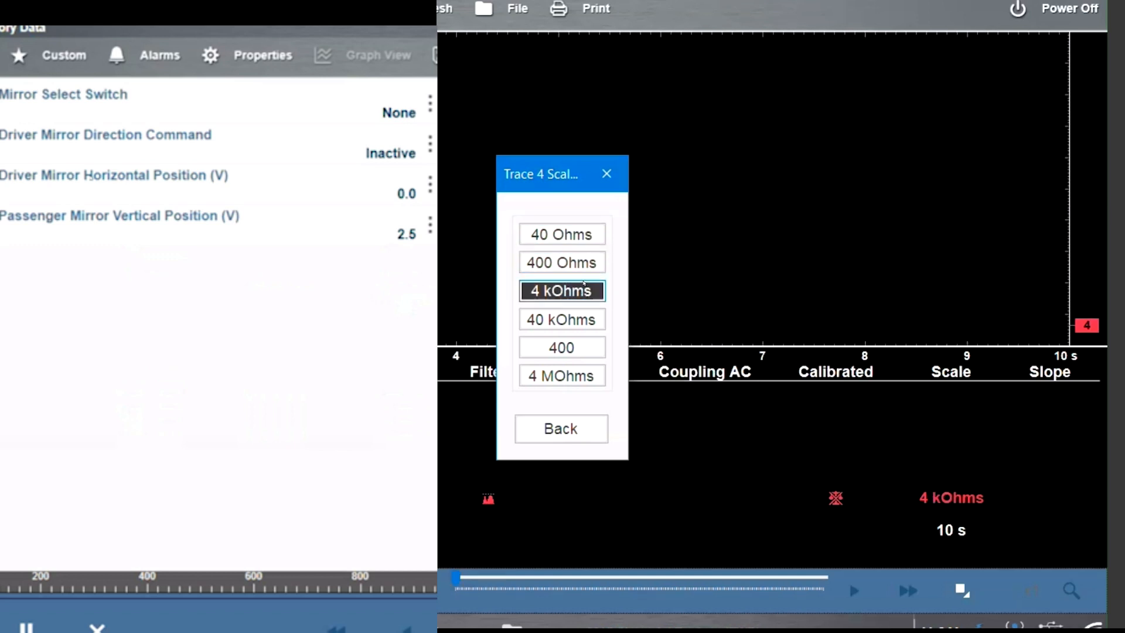
{"action": "mouse_move", "coordinate": [595, 467]}
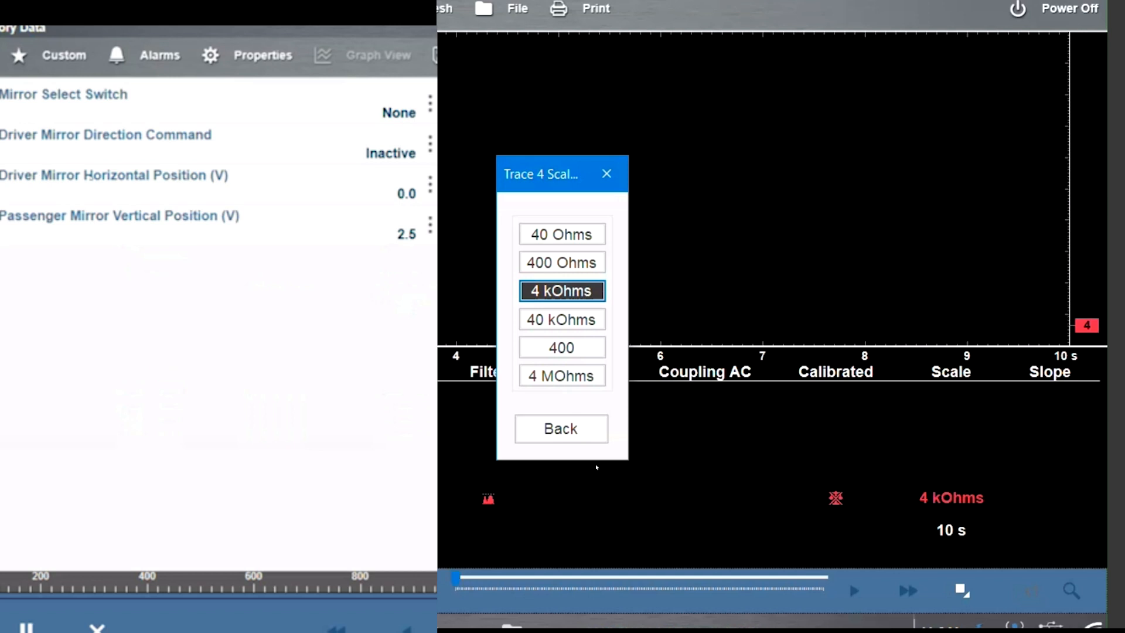
{"action": "left_click", "coordinate": [561, 290]}
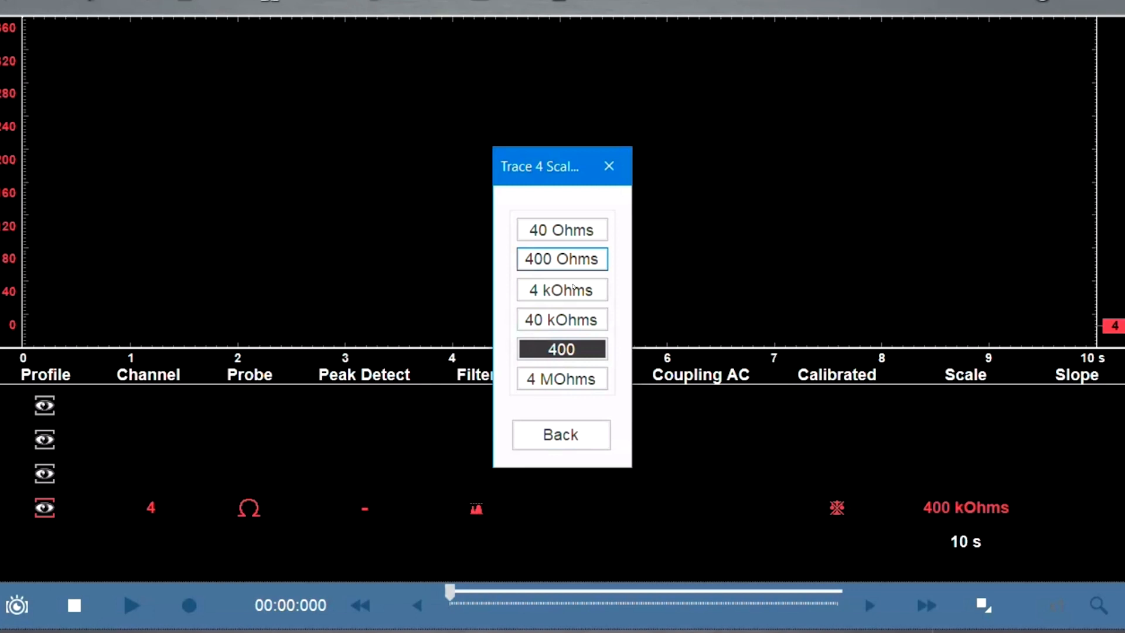
{"action": "left_click", "coordinate": [562, 378]}
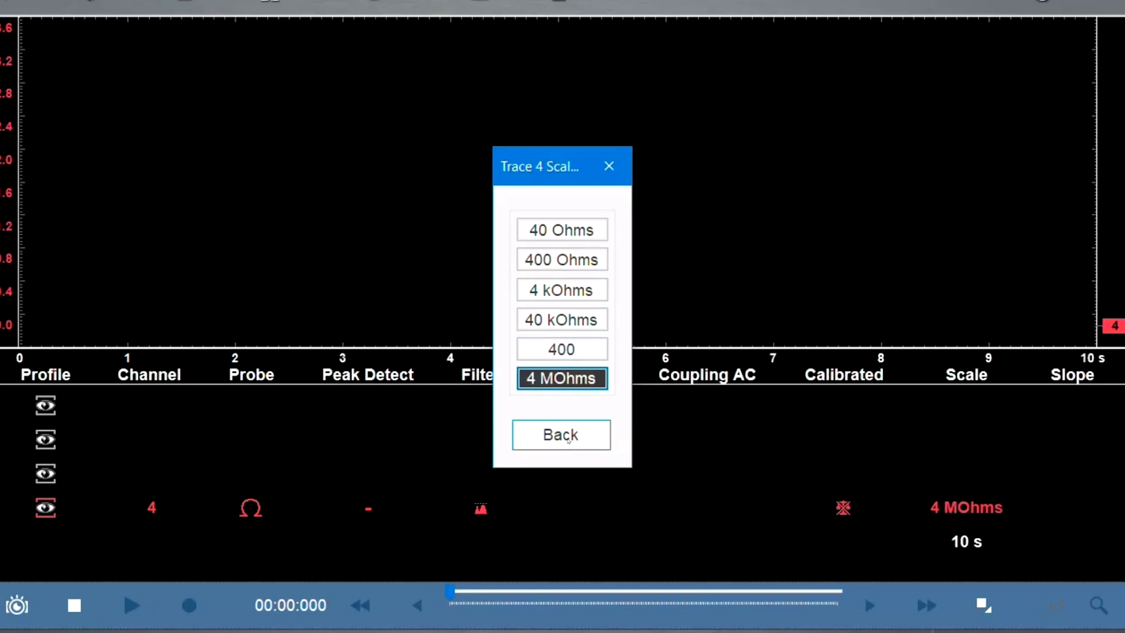
{"action": "left_click", "coordinate": [561, 435]}
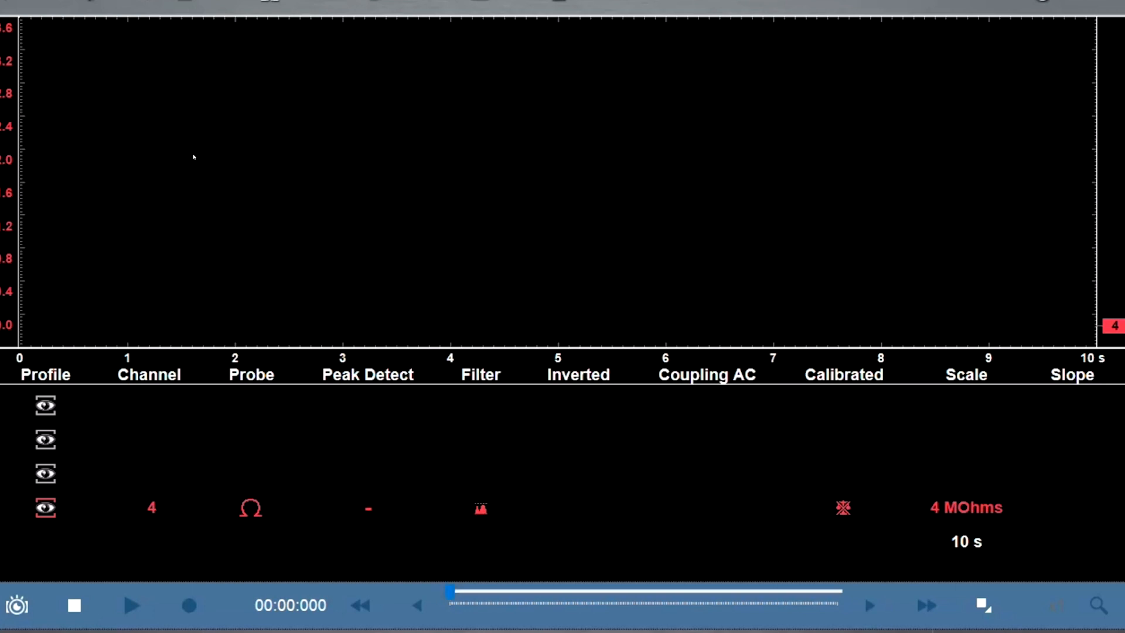
{"action": "left_click", "coordinate": [131, 605]}
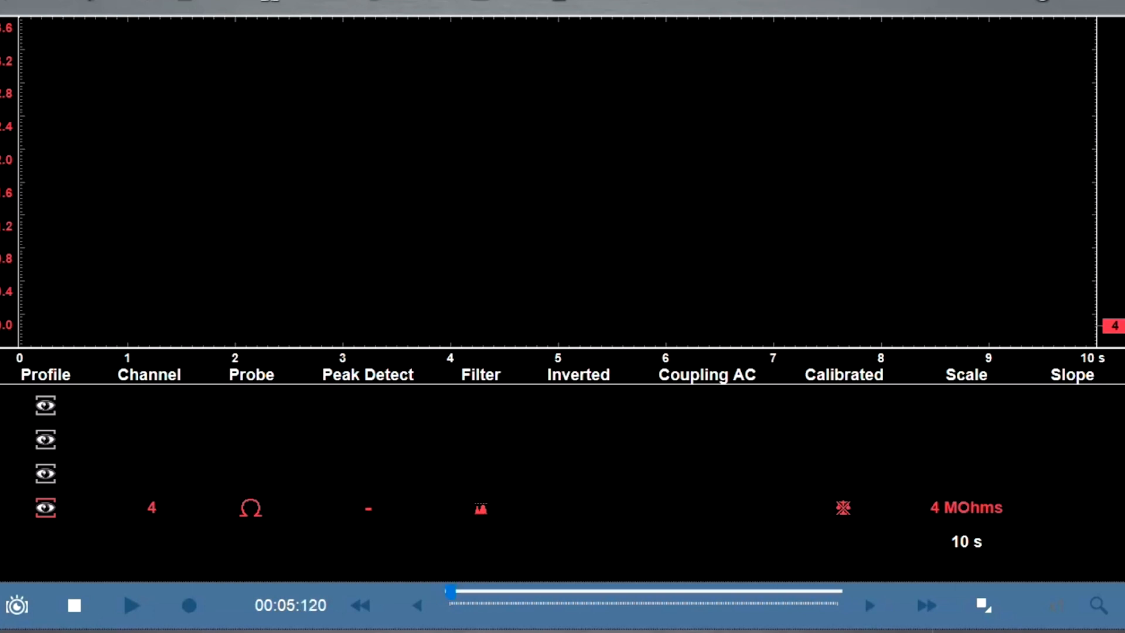